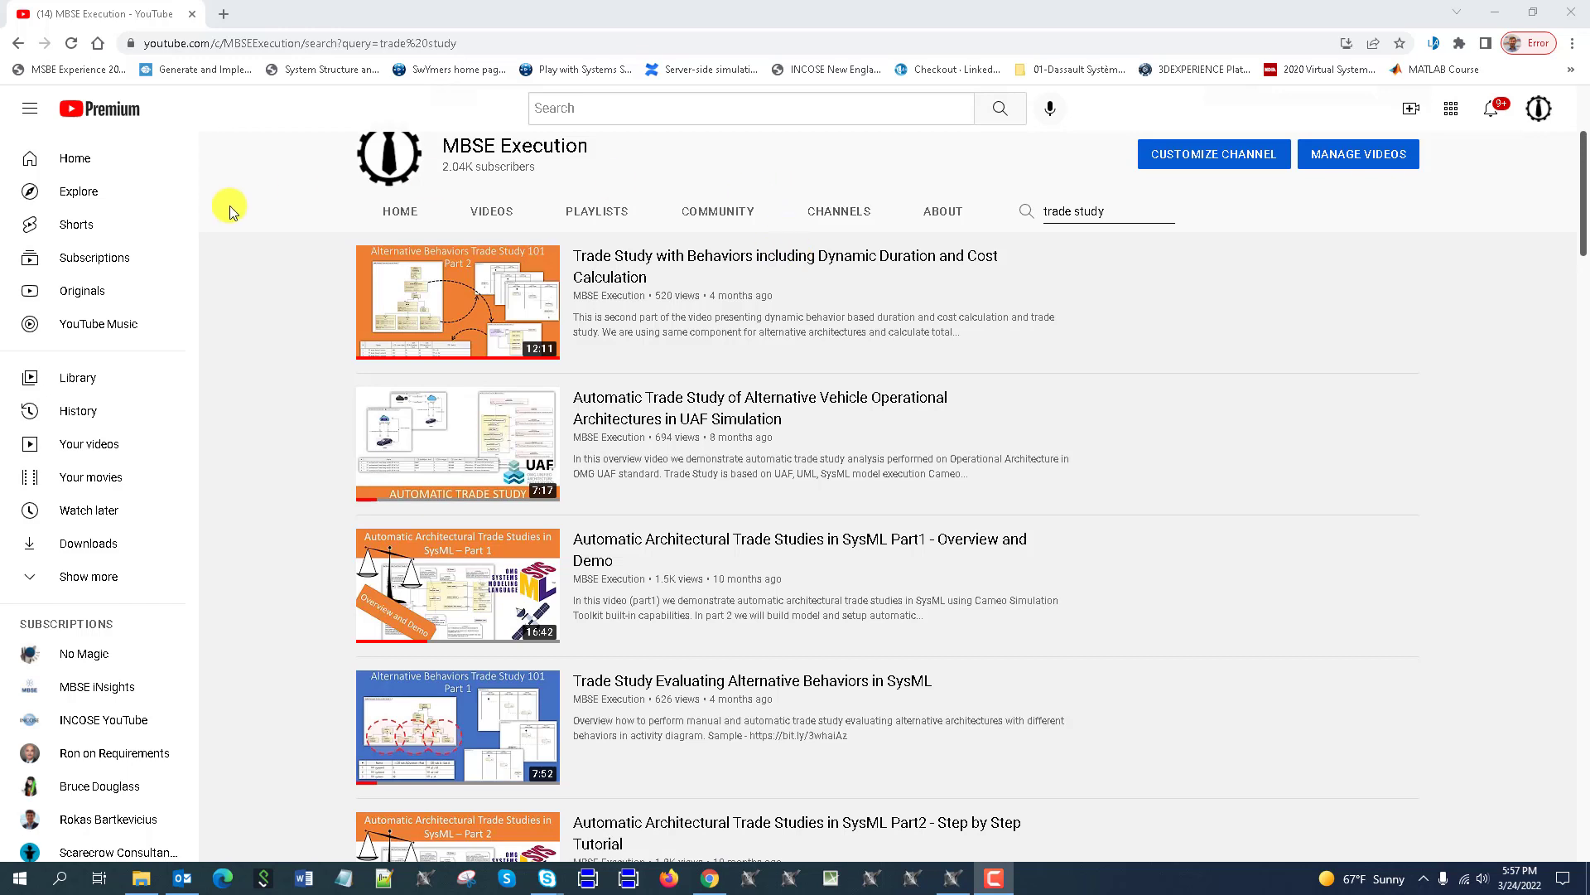
mouse_move(1179, 802)
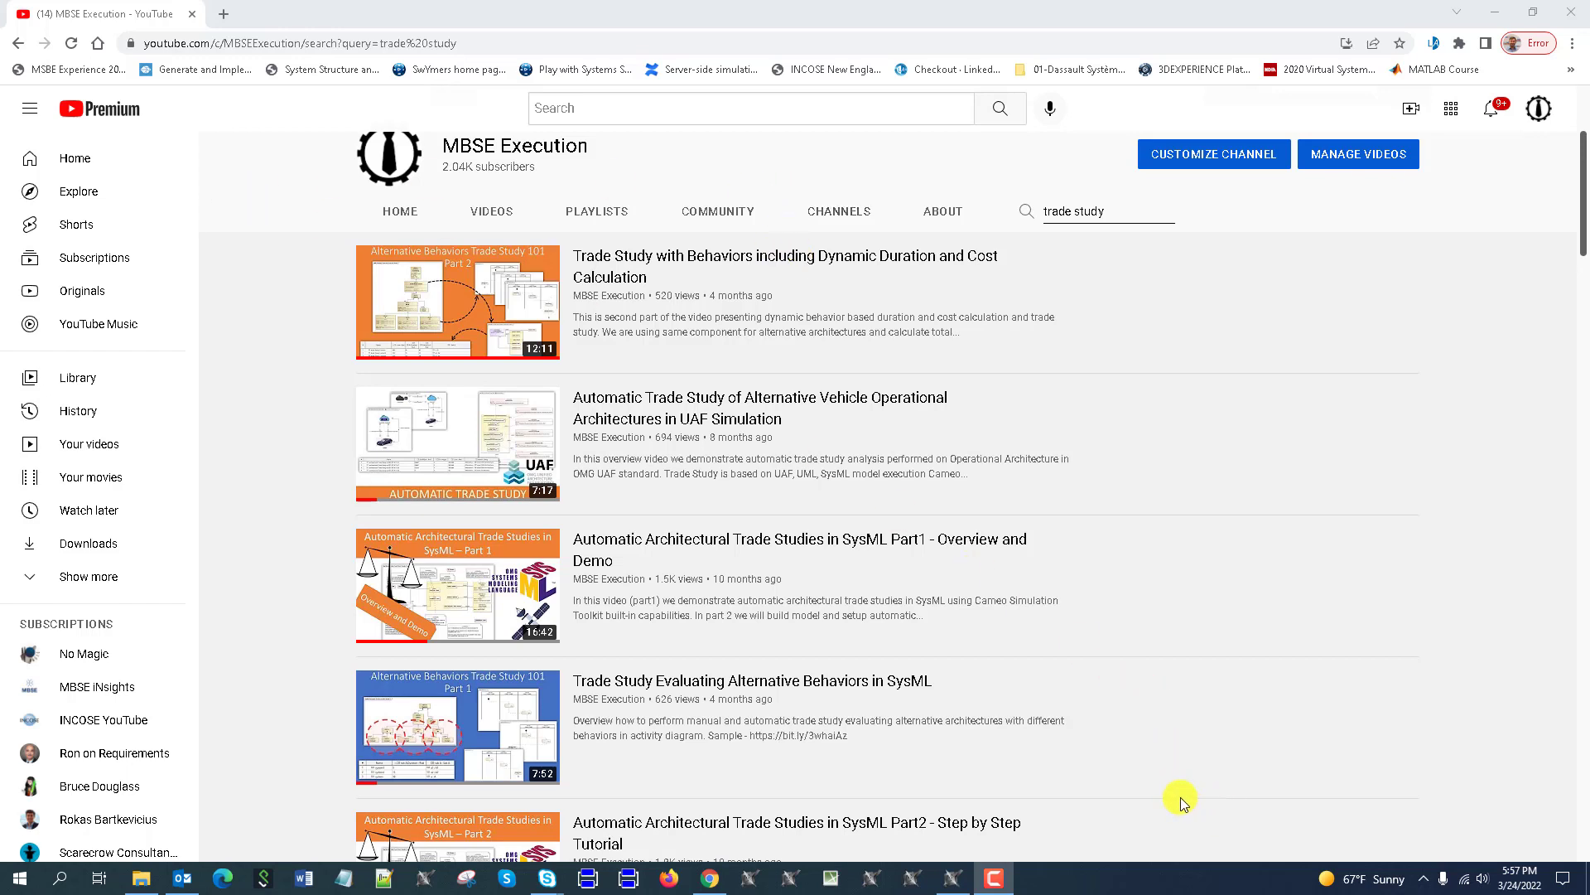
mouse_move(1222, 665)
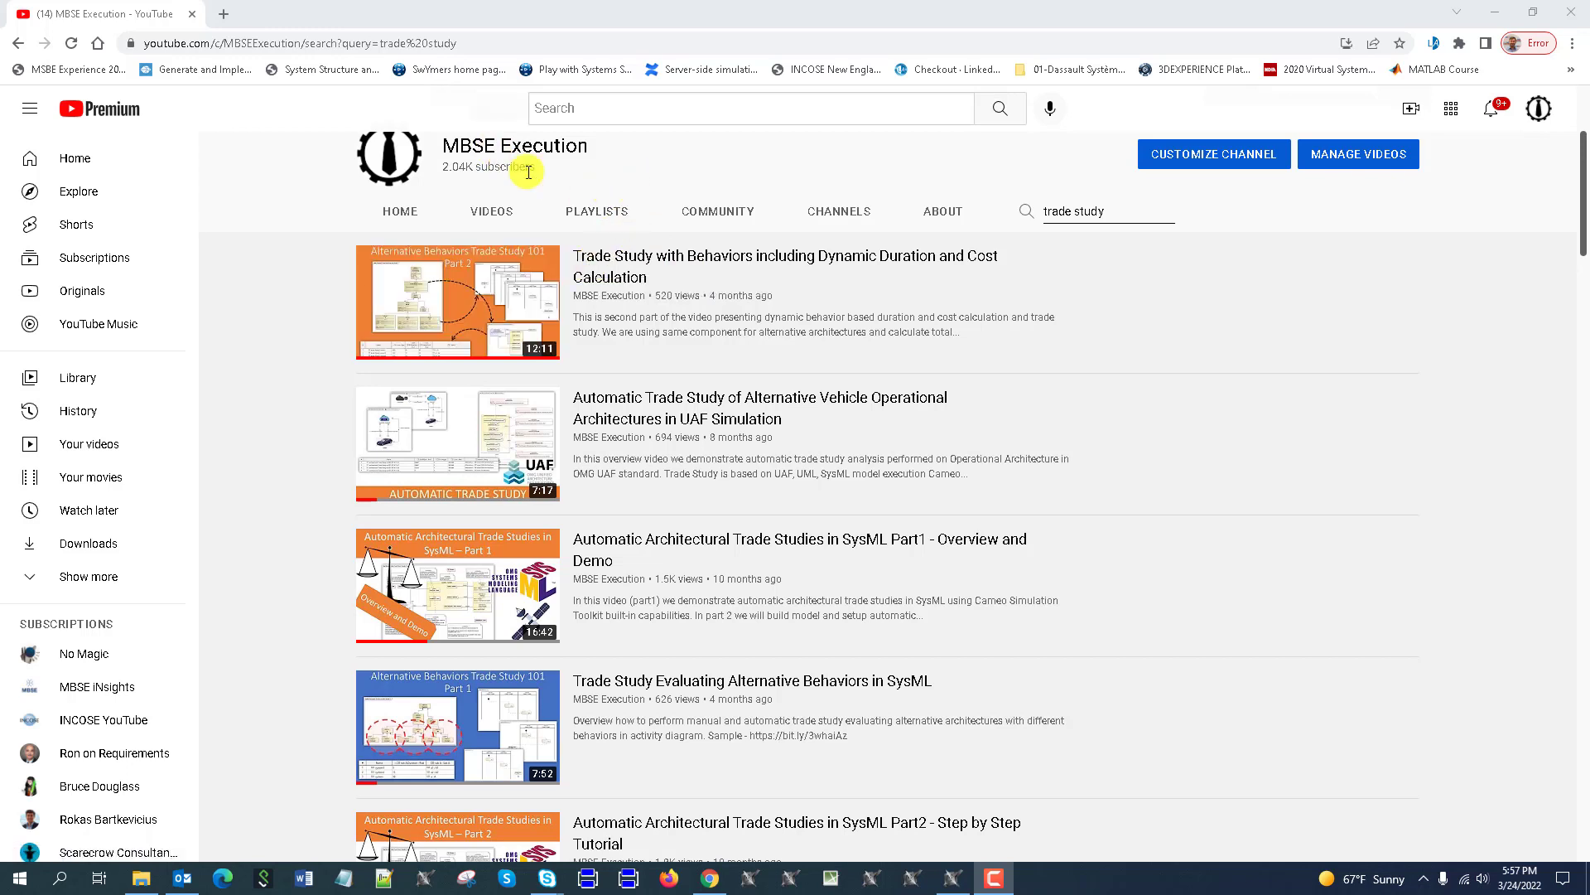
mouse_move(636, 388)
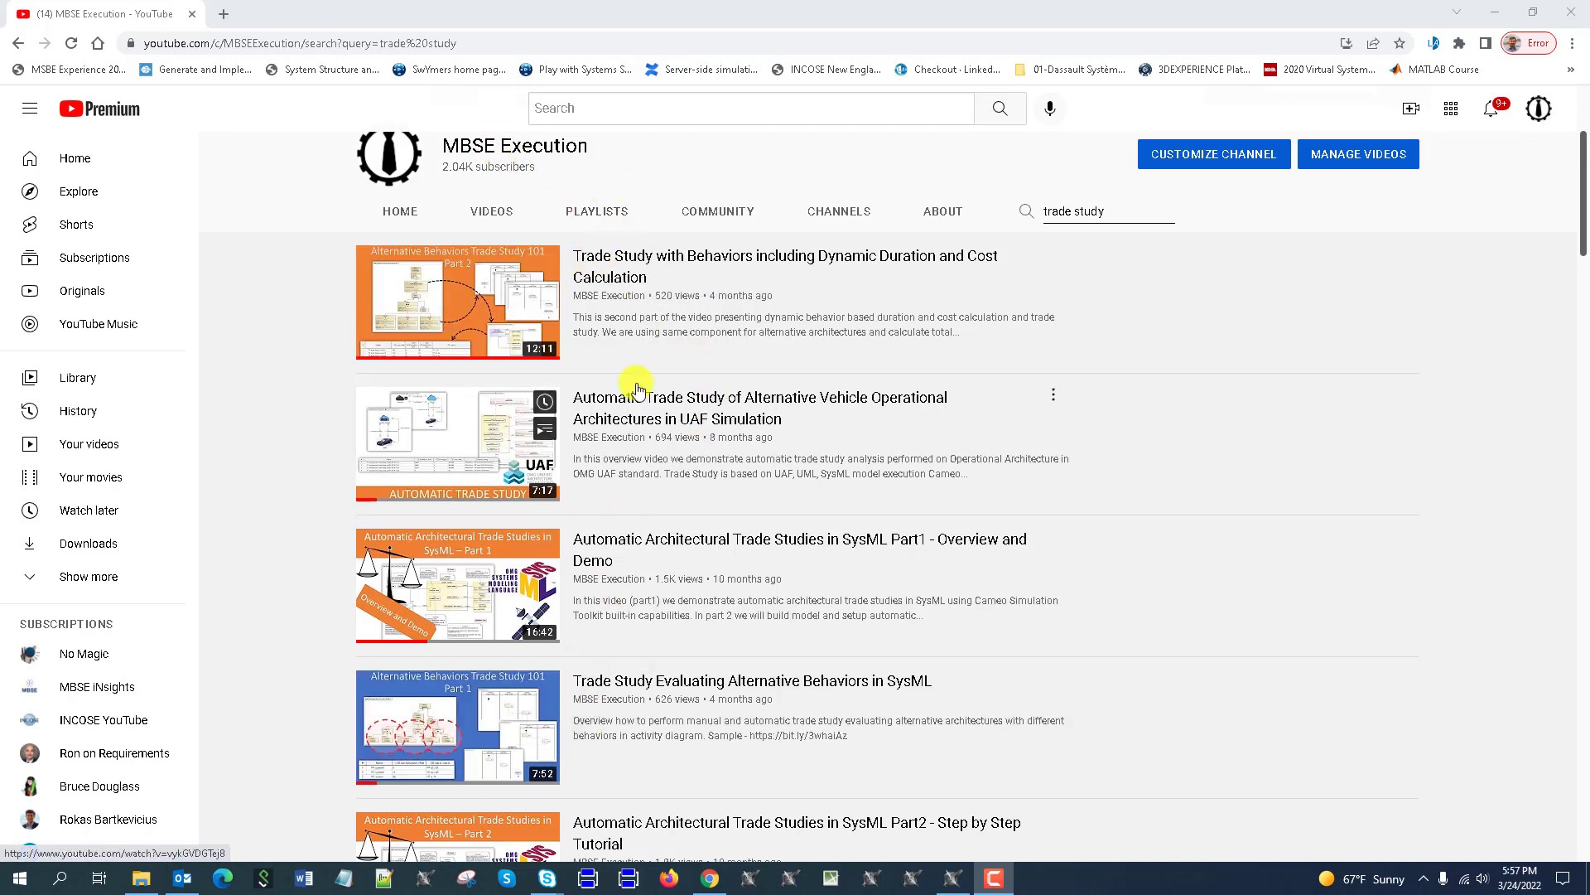
mouse_move(633, 264)
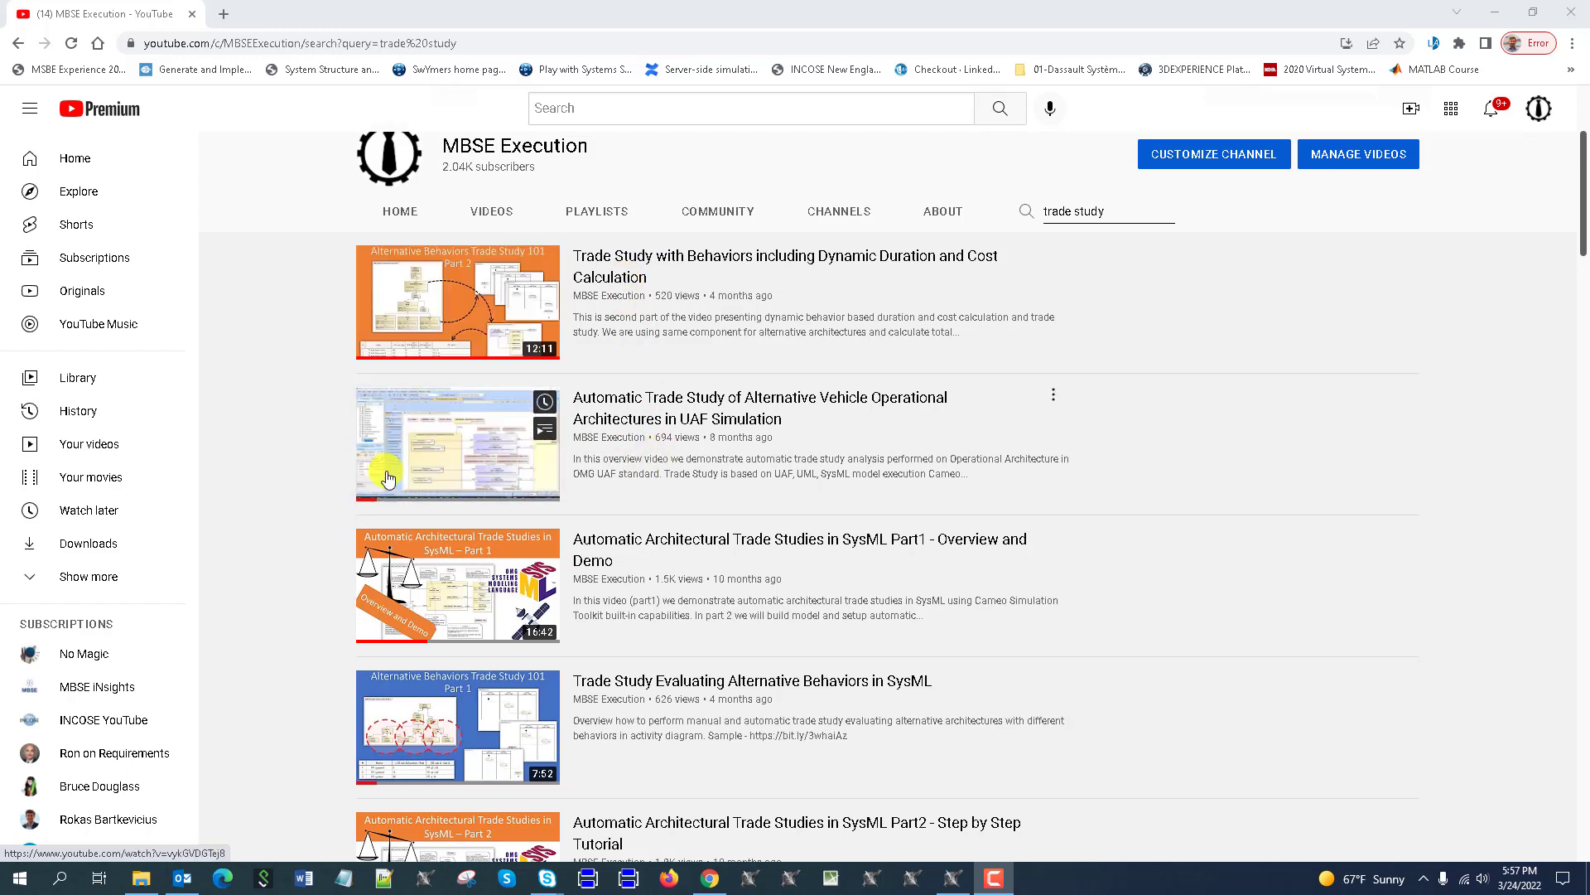
mouse_move(540, 487)
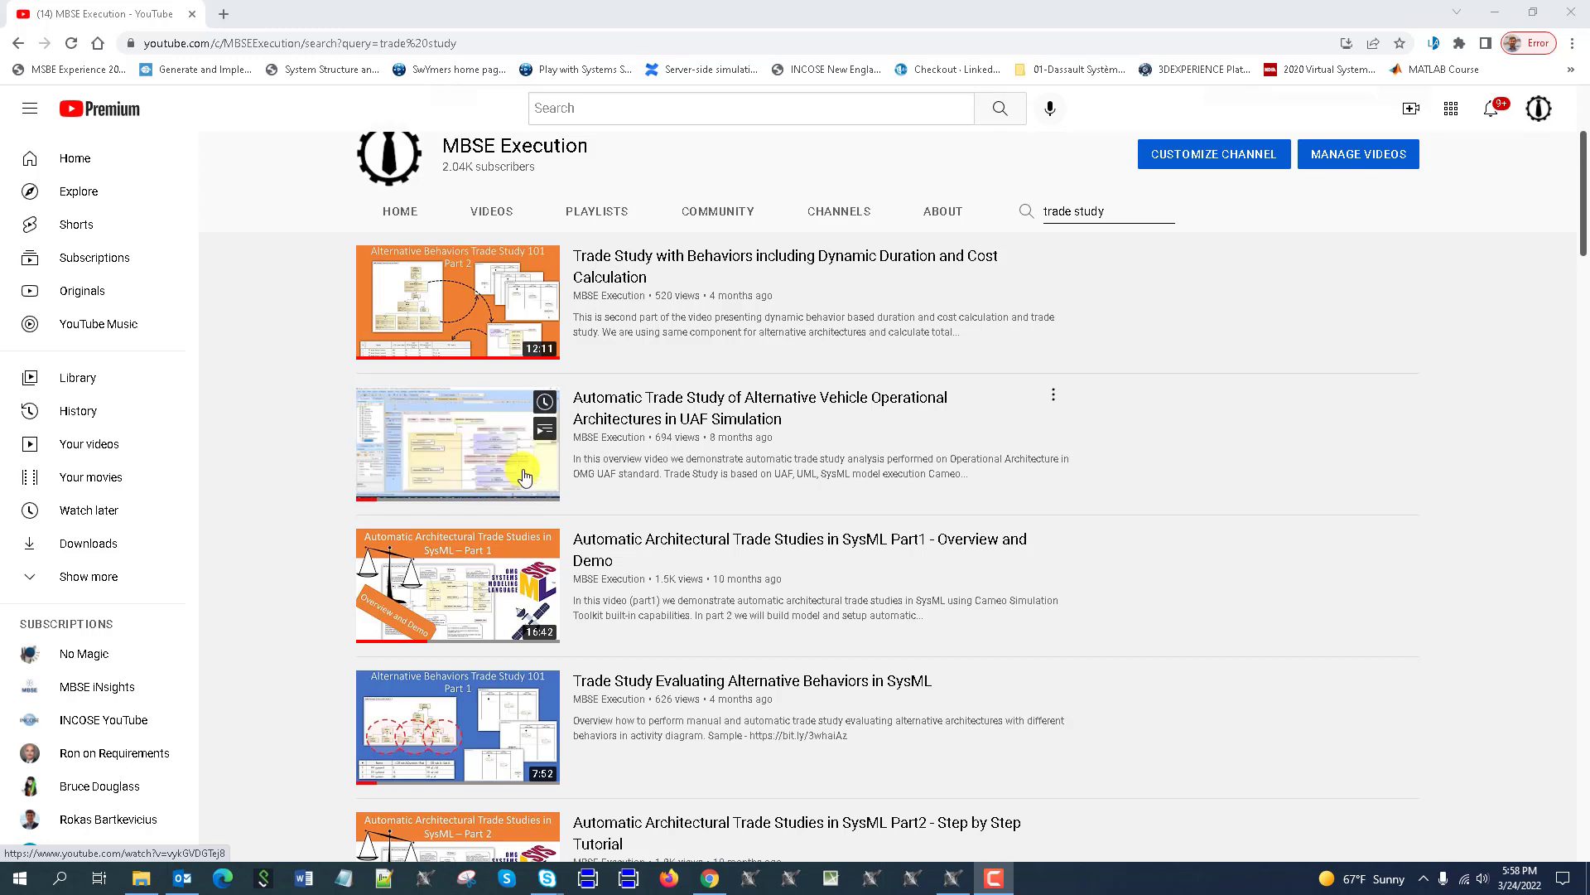
mouse_move(629, 414)
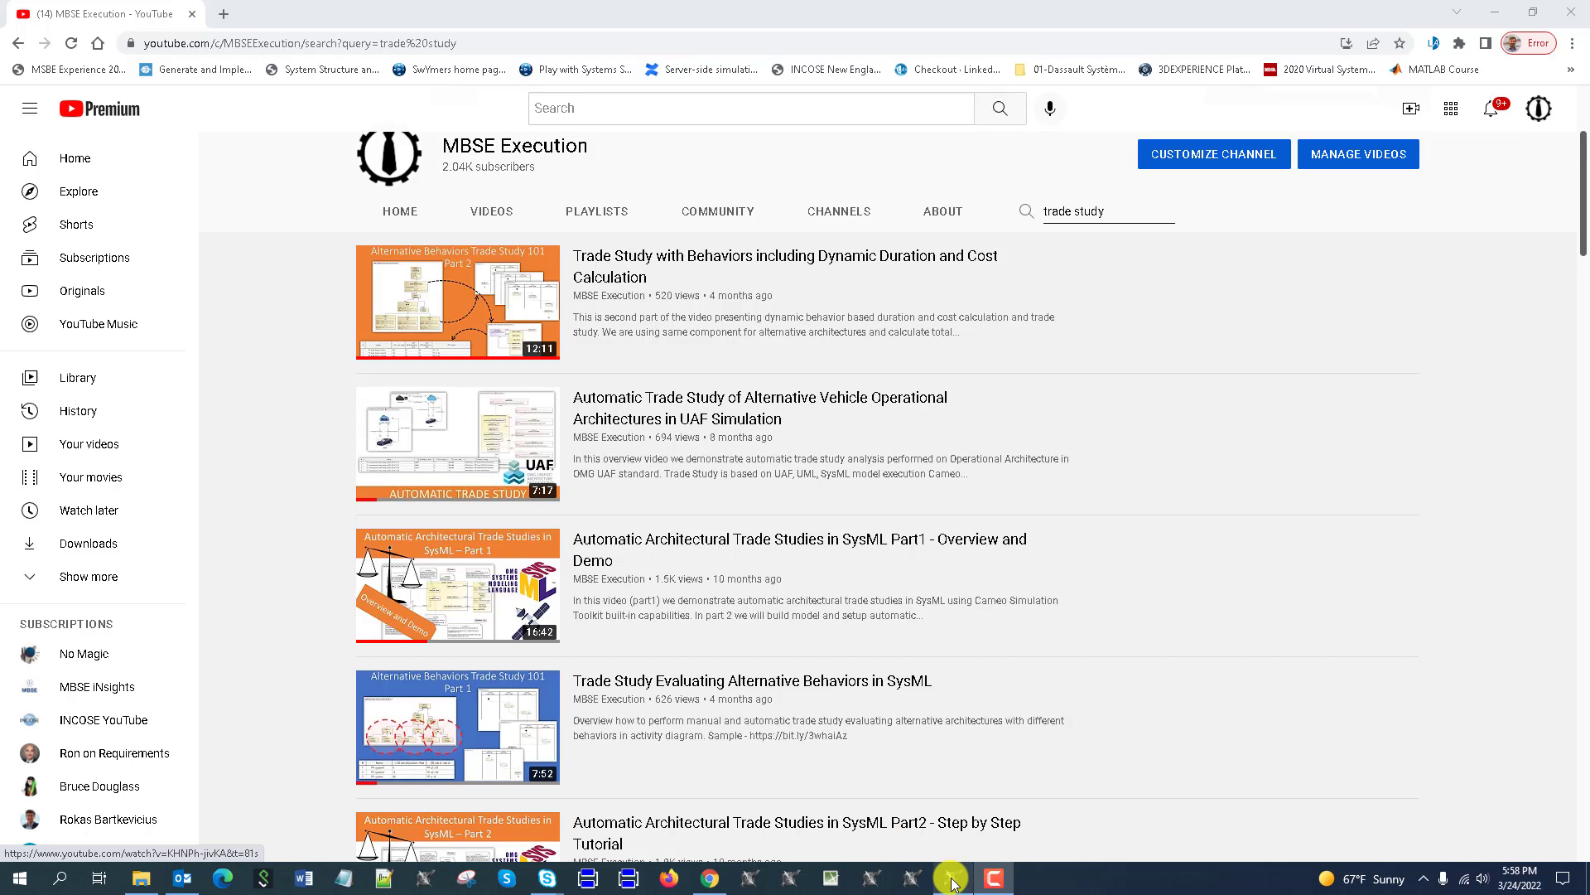
Review the PC block, the OS block's OSType value and the Windows 10 variant on the BDD
left_click(946, 878)
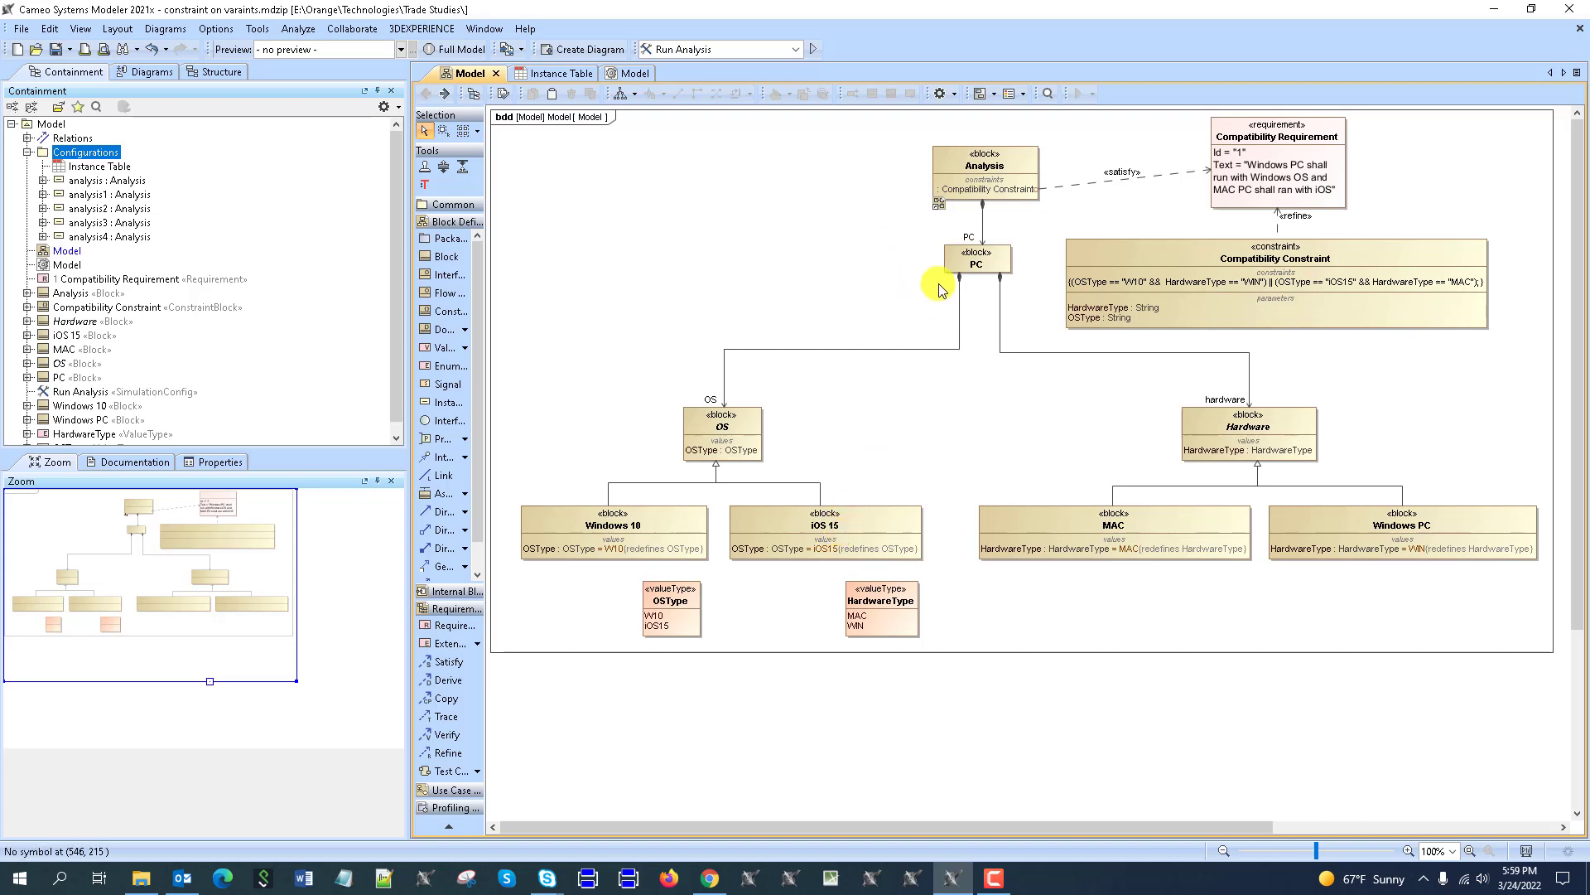
left_click(978, 262)
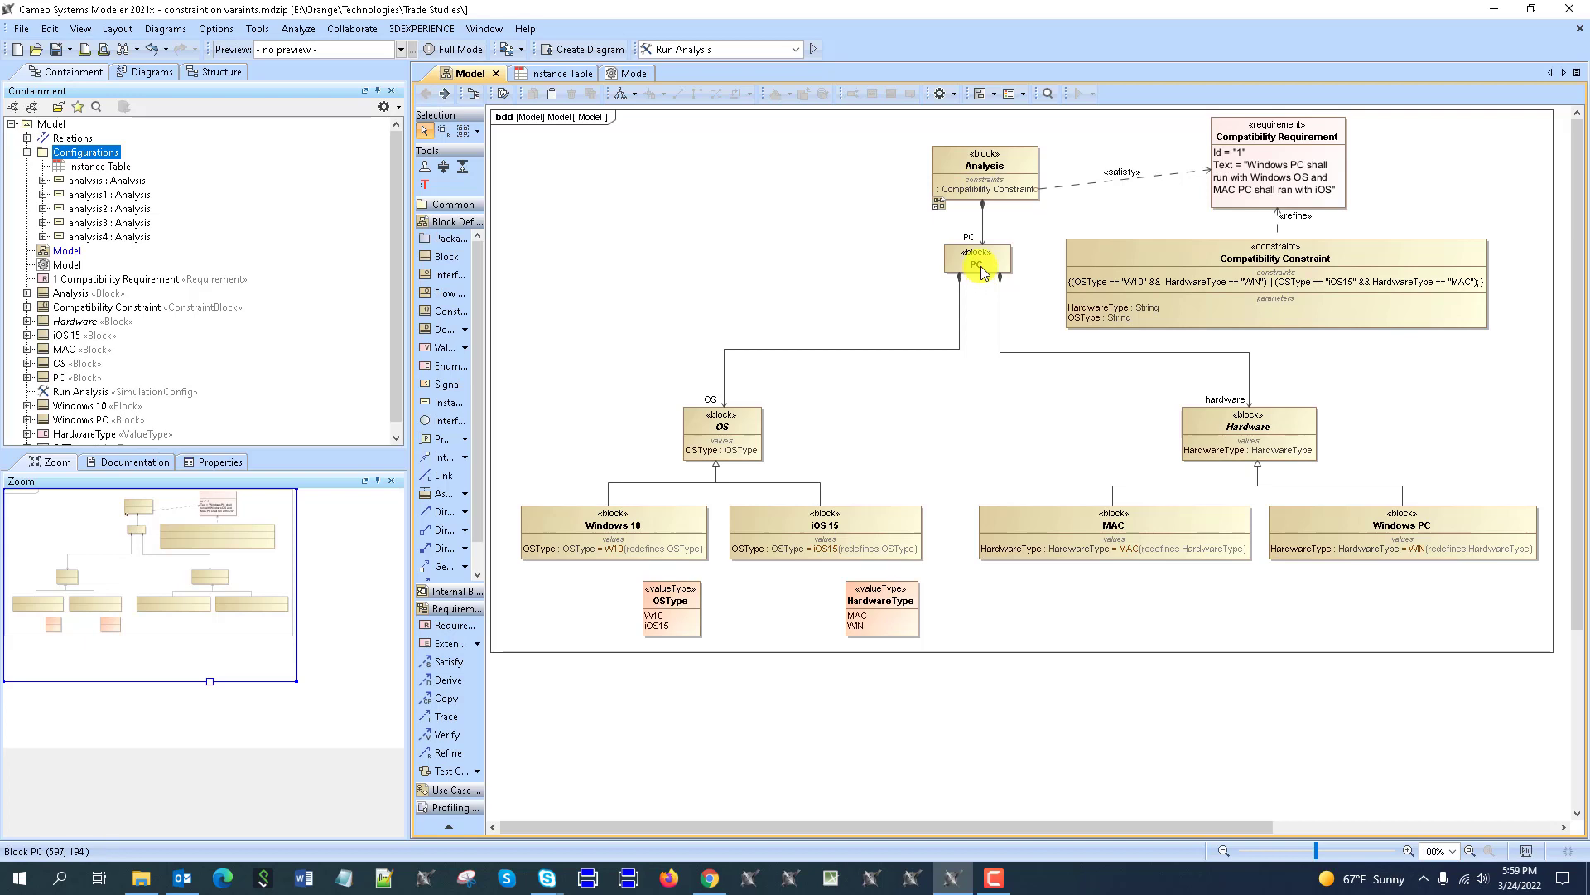
left_click(722, 426)
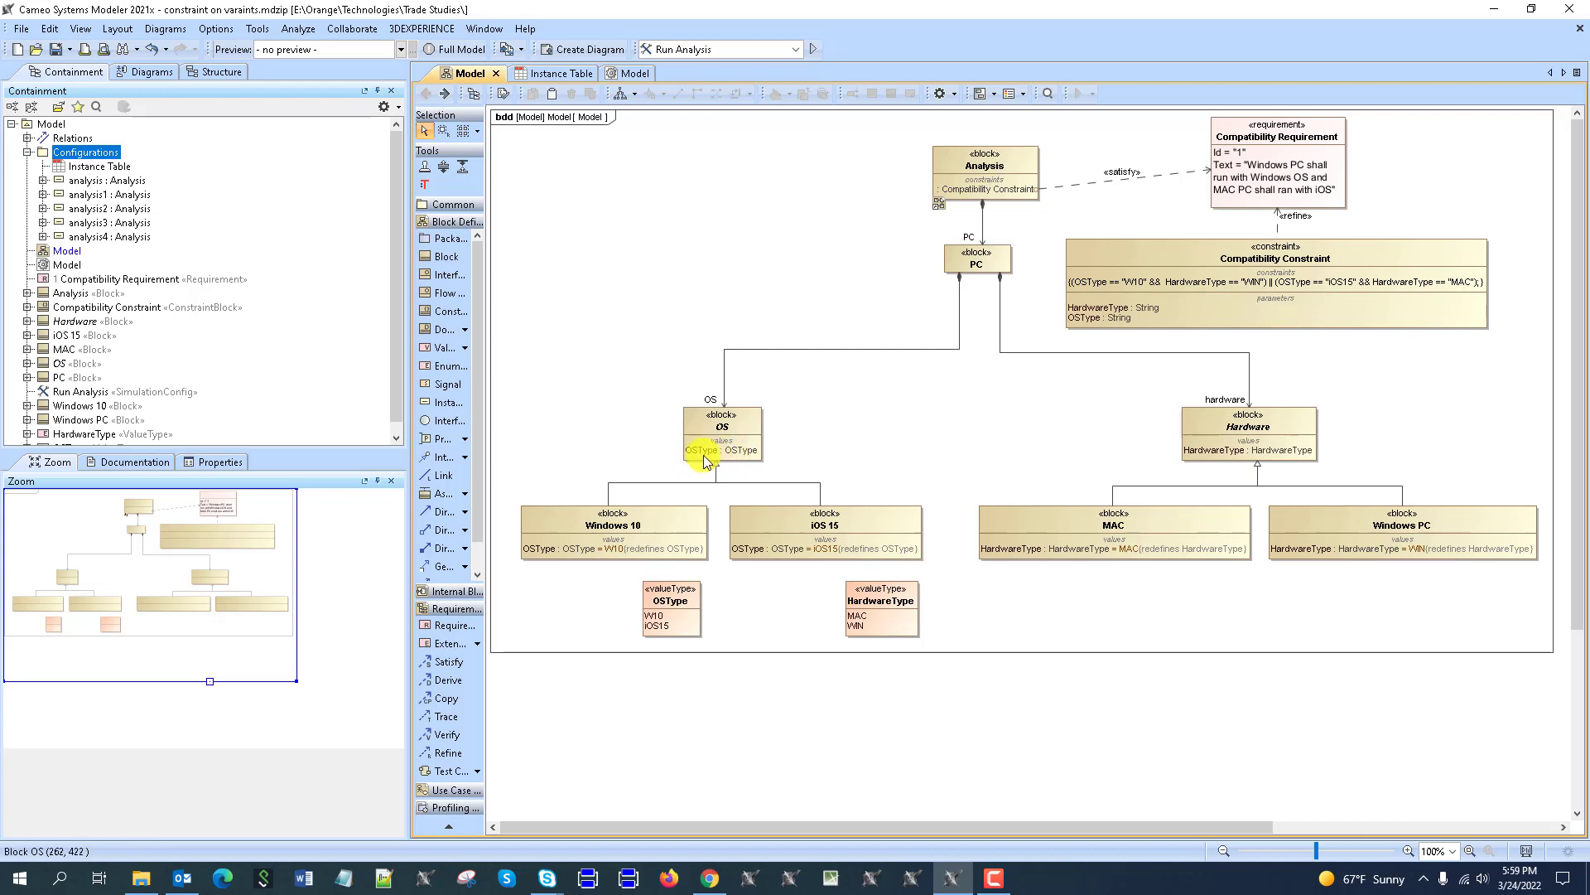
left_click(656, 616)
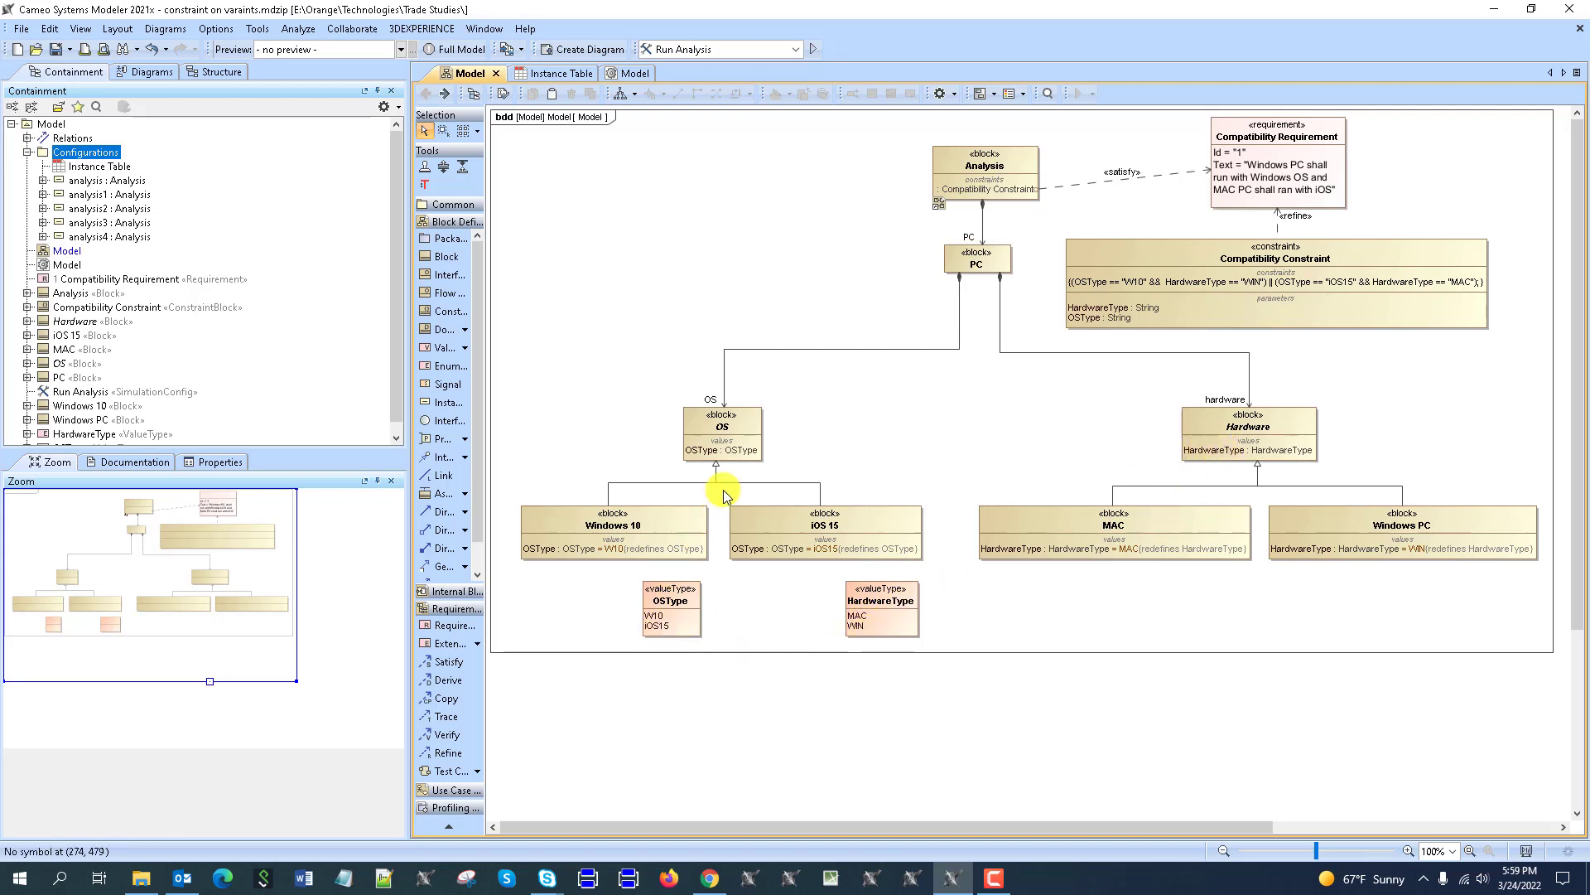
left_click(720, 426)
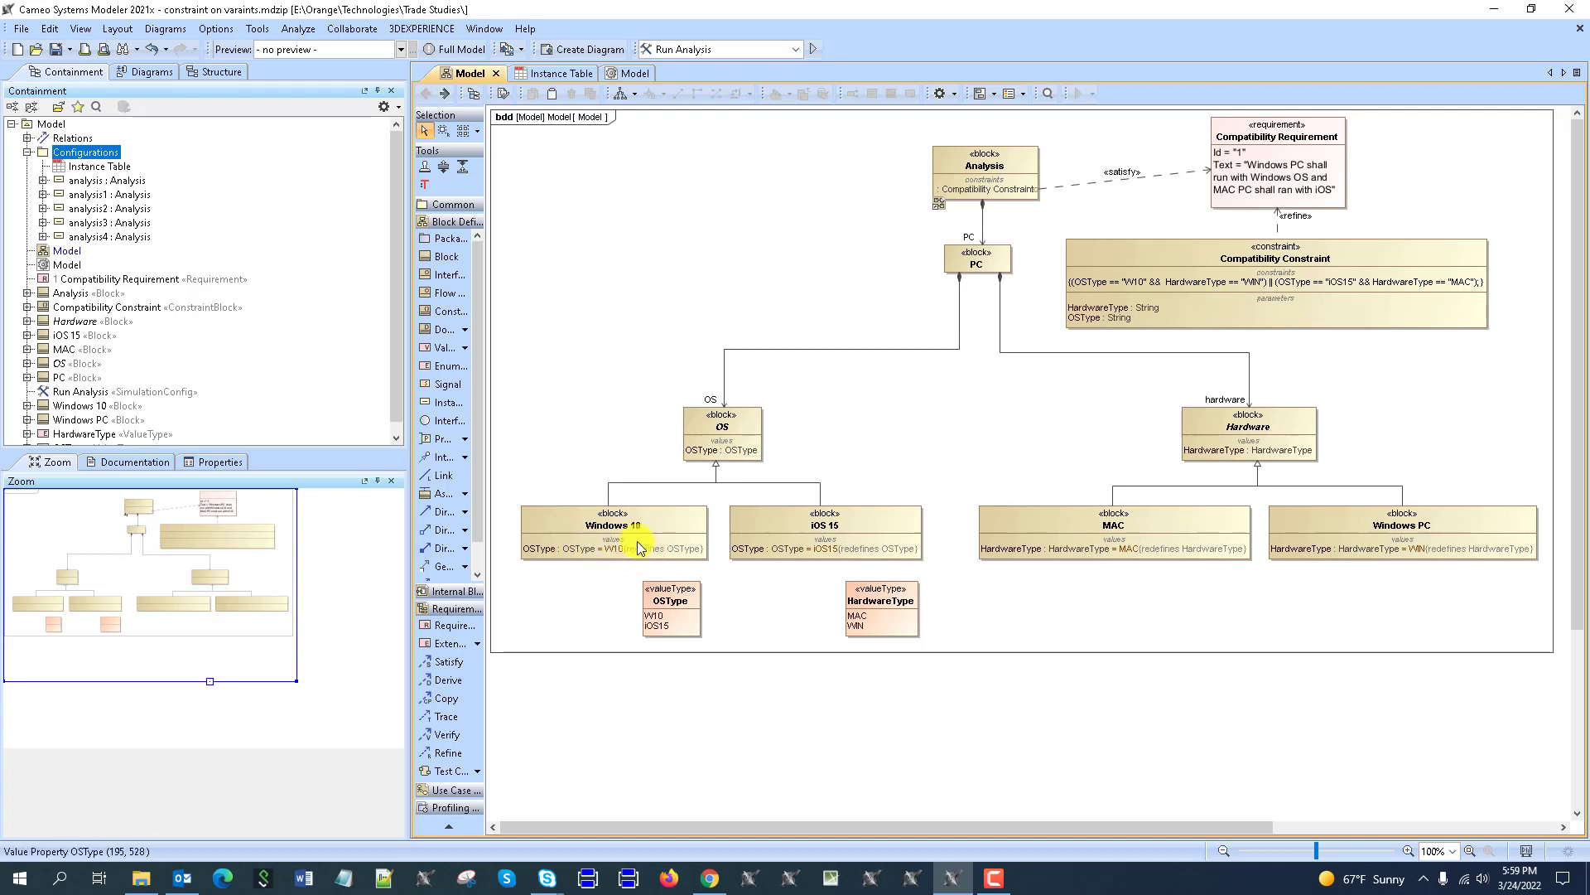
left_click(657, 616)
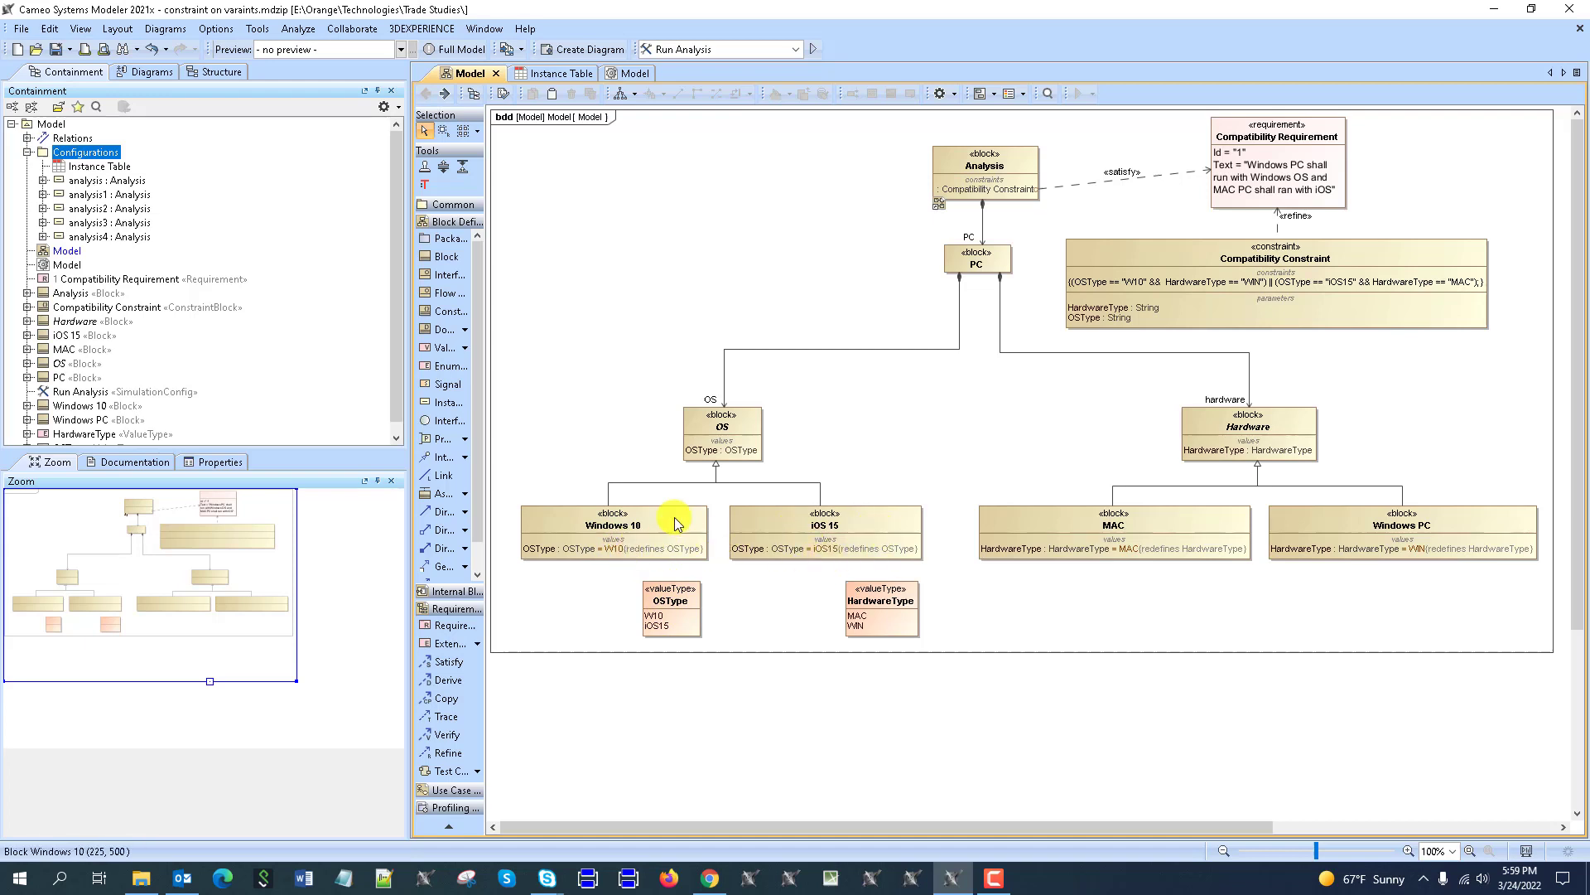
Show the Windows 10 block's properties, with OSType defaulting to W10
right_click(608, 527)
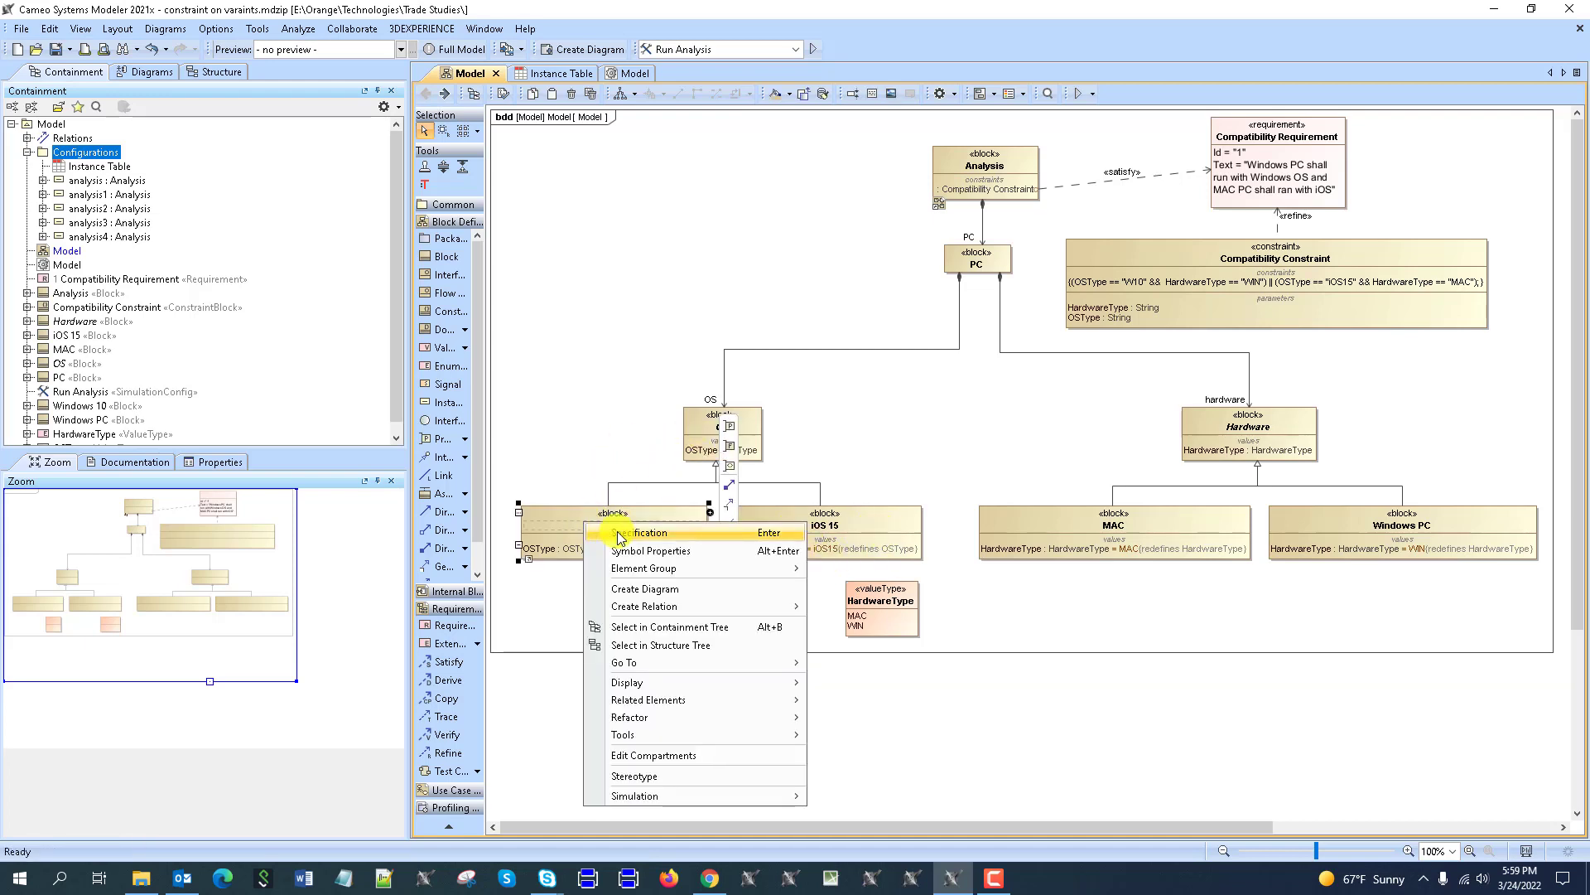
left_click(641, 532)
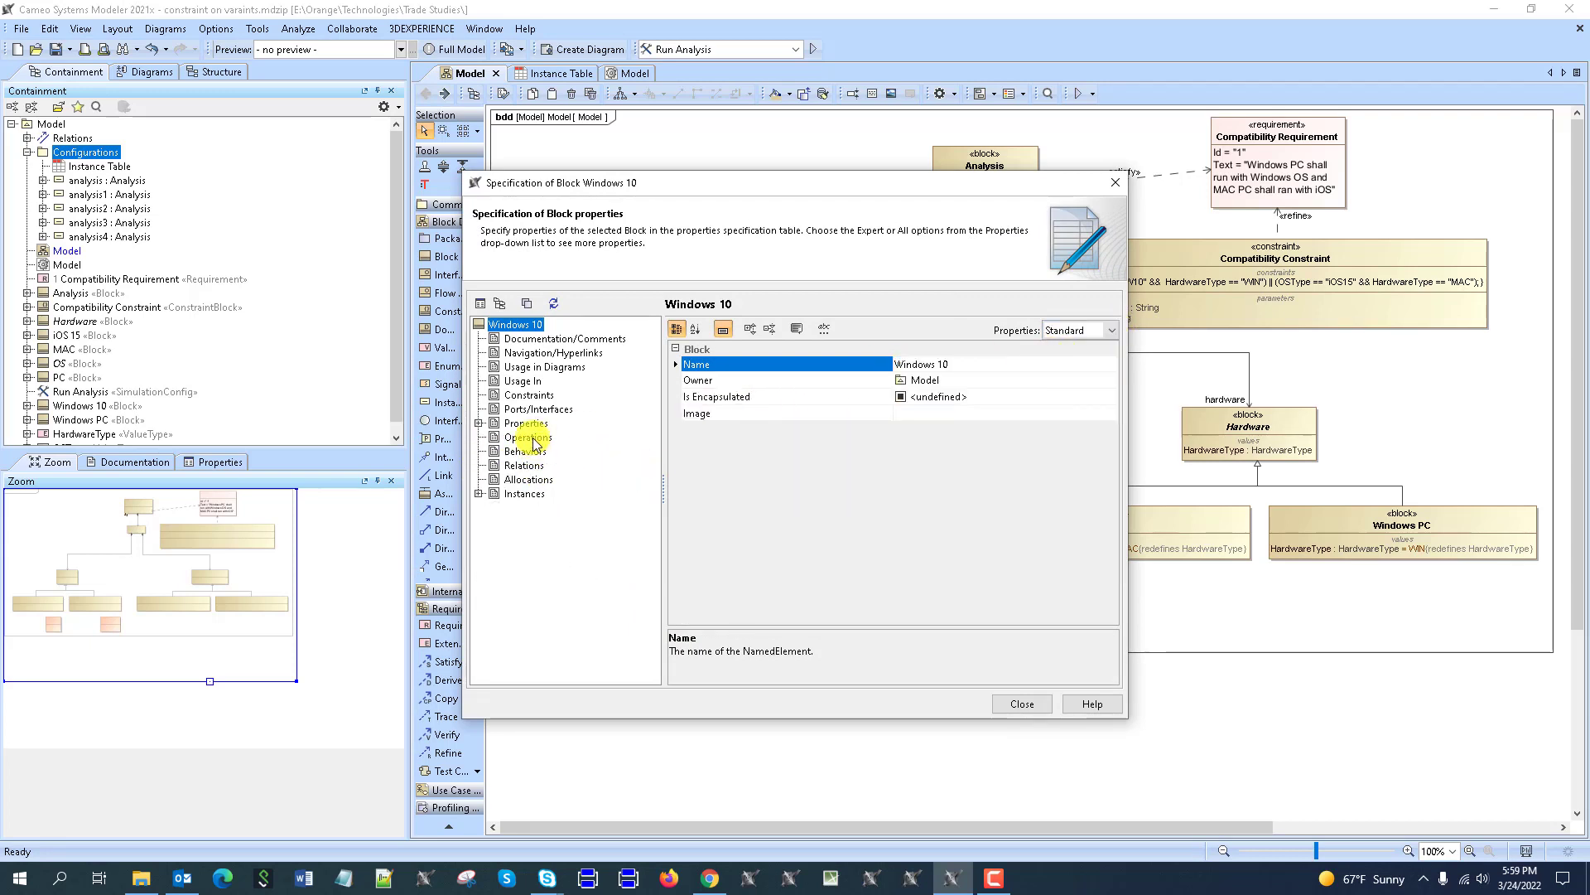
left_click(525, 422)
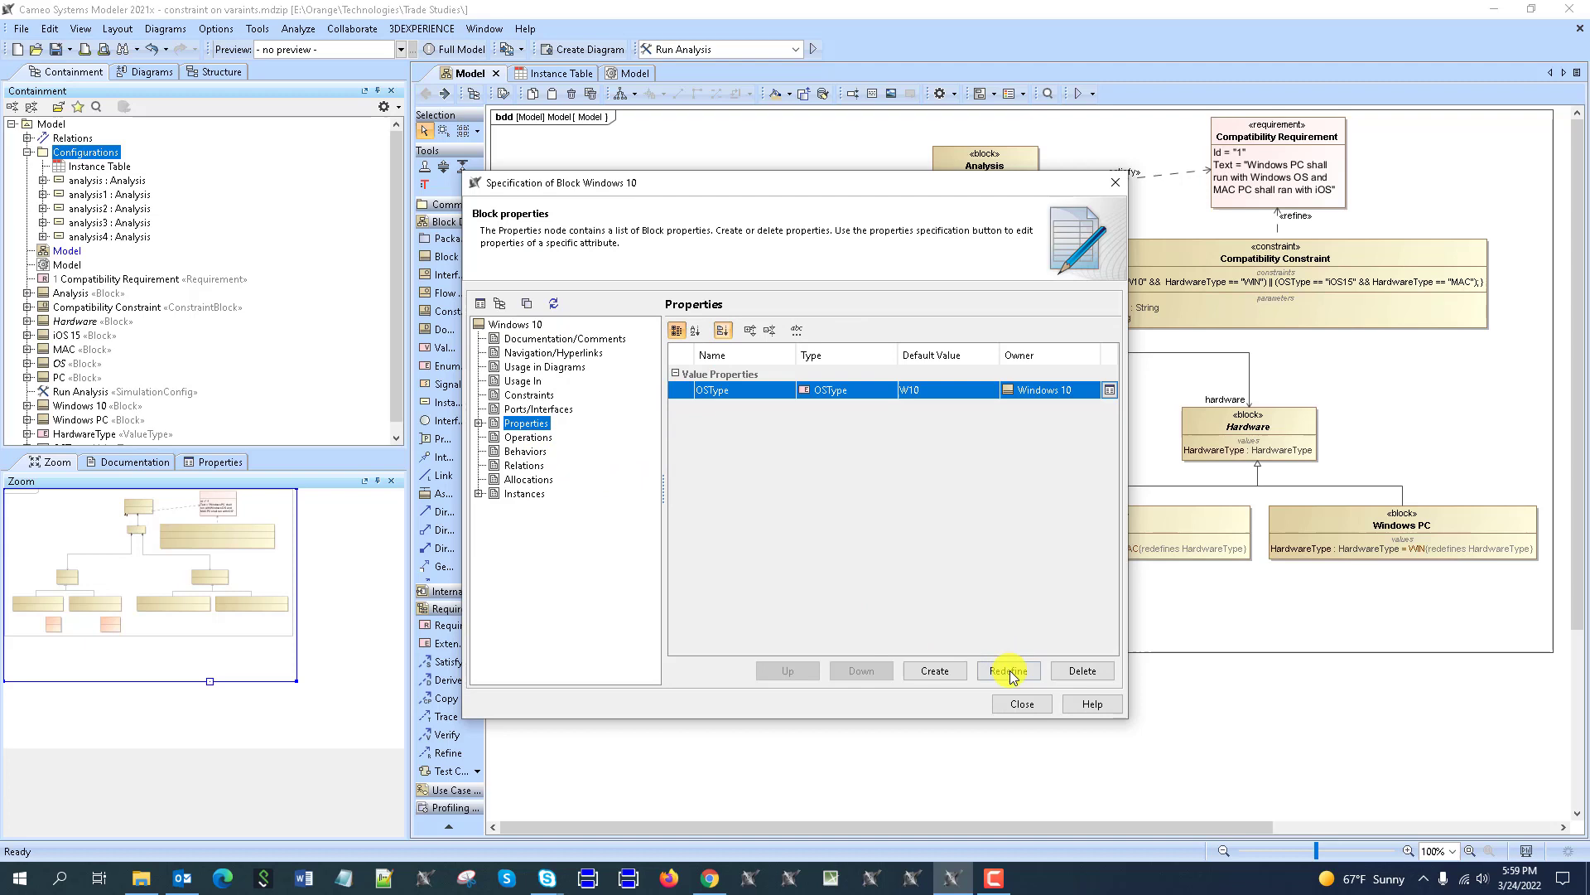
mouse_move(934, 428)
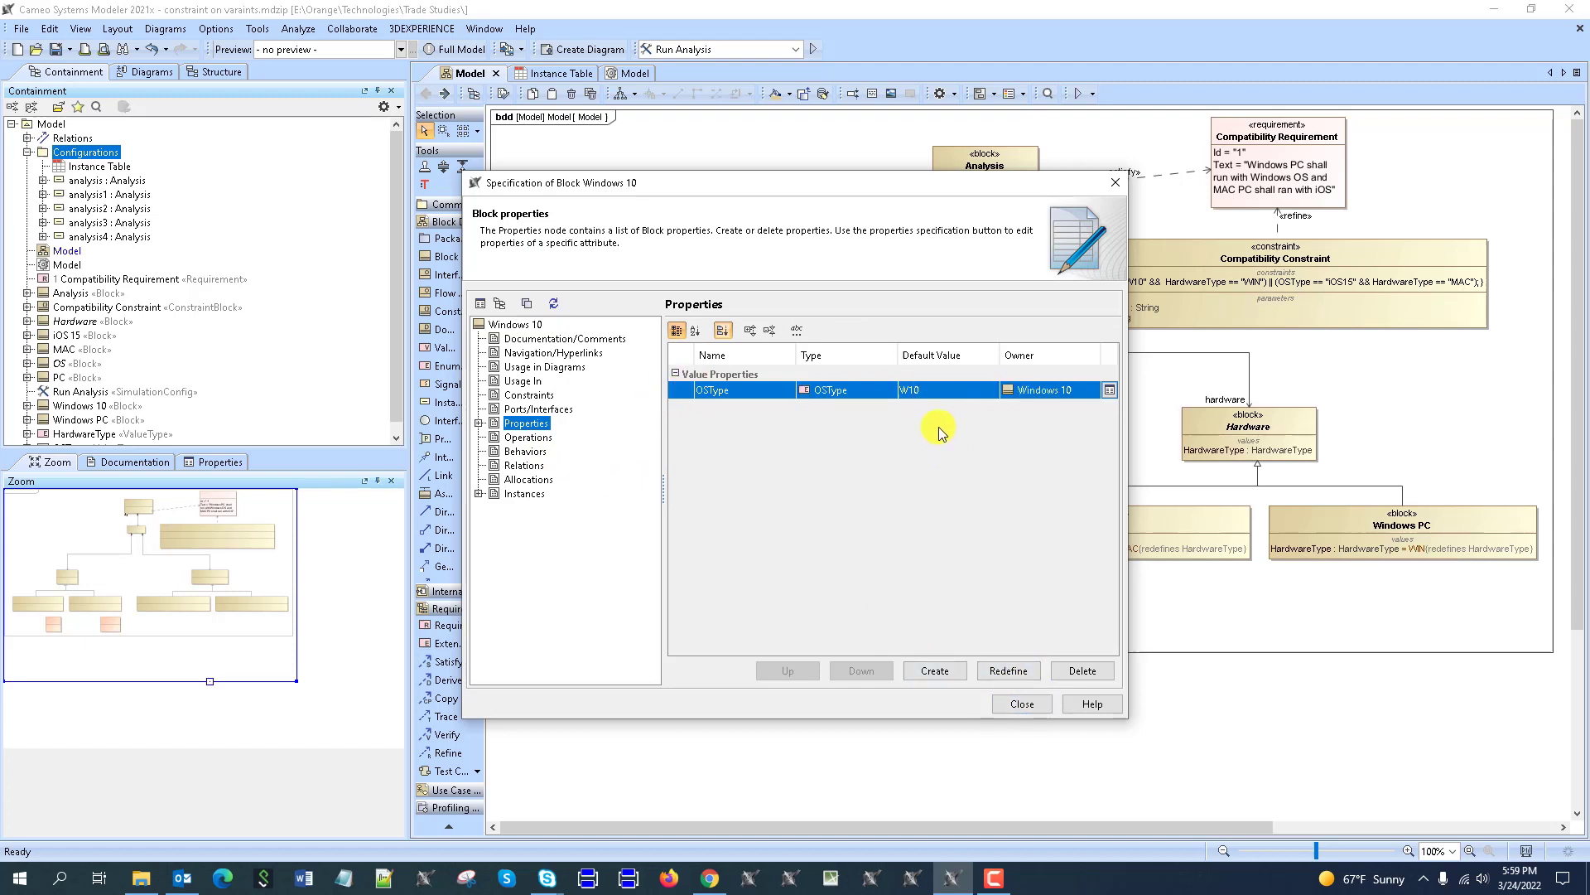
mouse_move(948, 394)
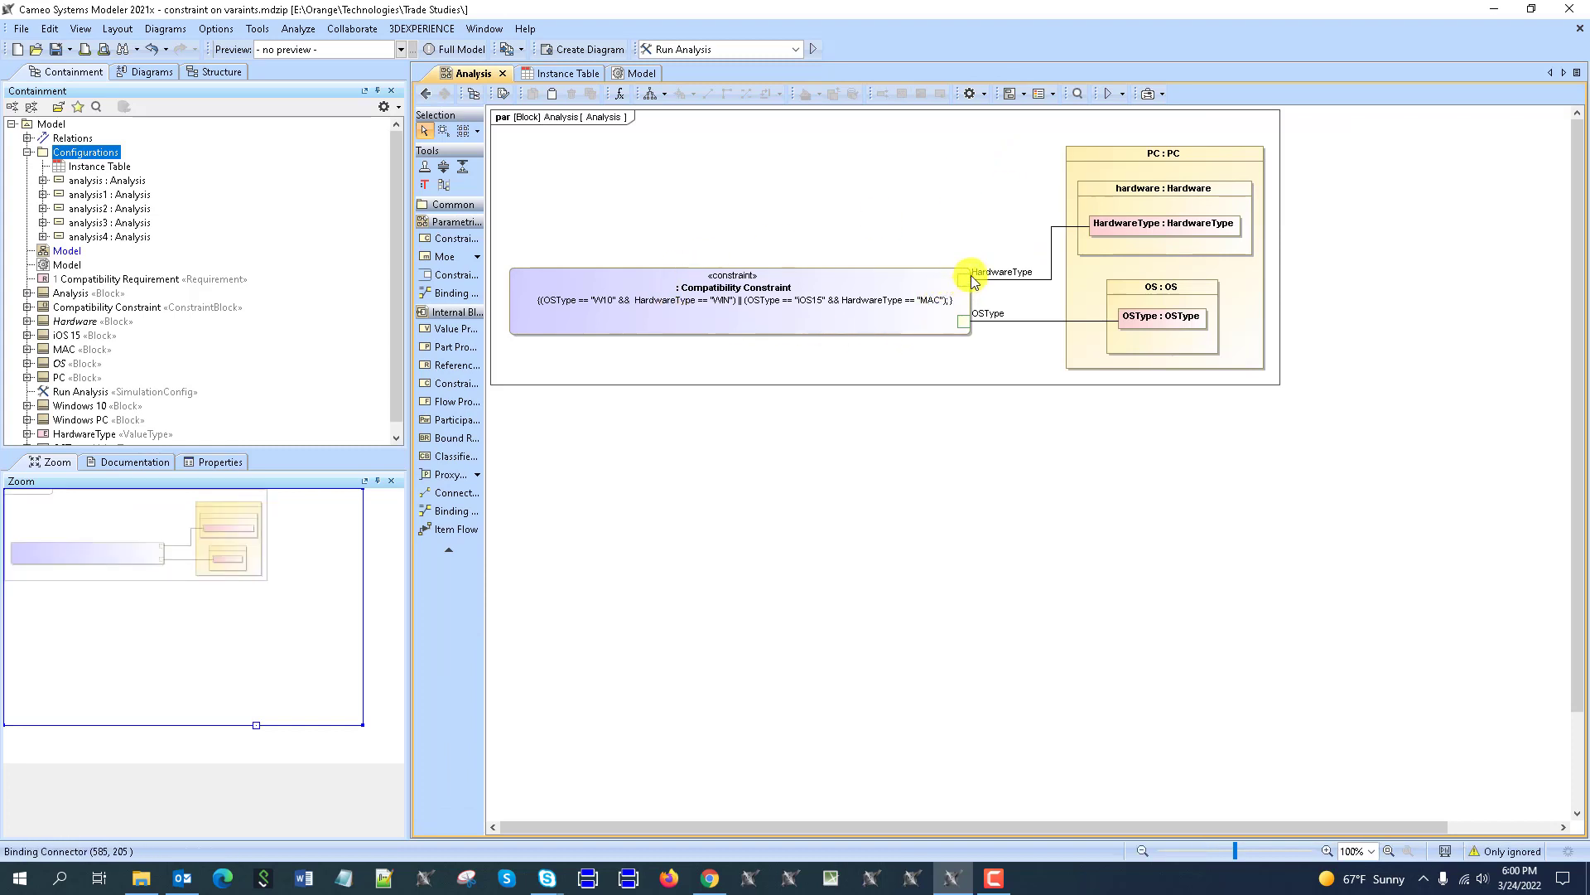
mouse_move(969, 326)
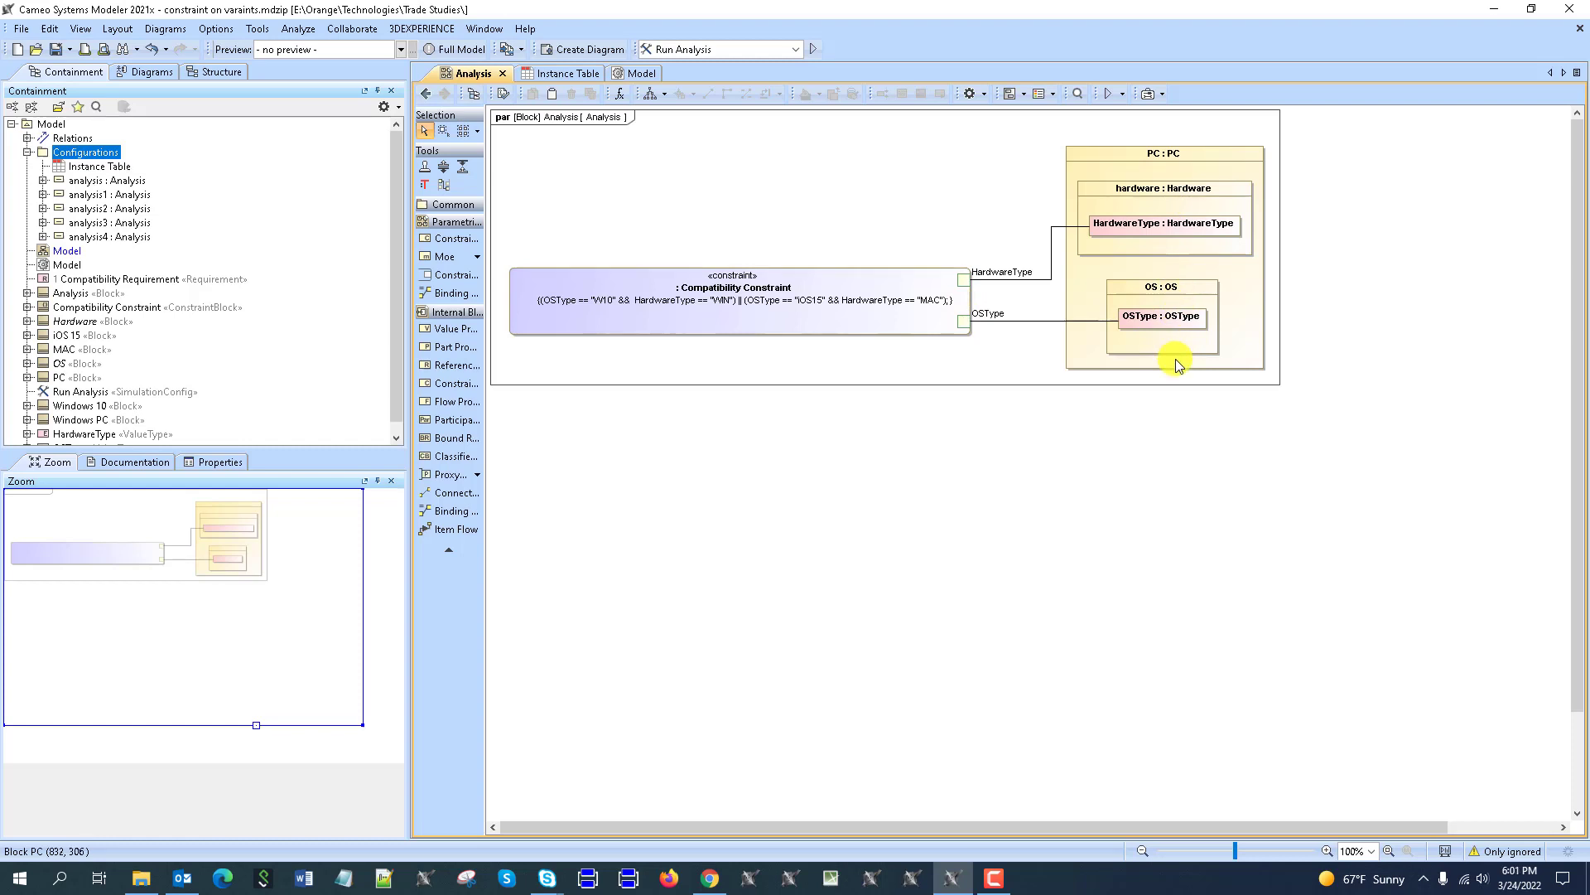
mouse_move(969, 274)
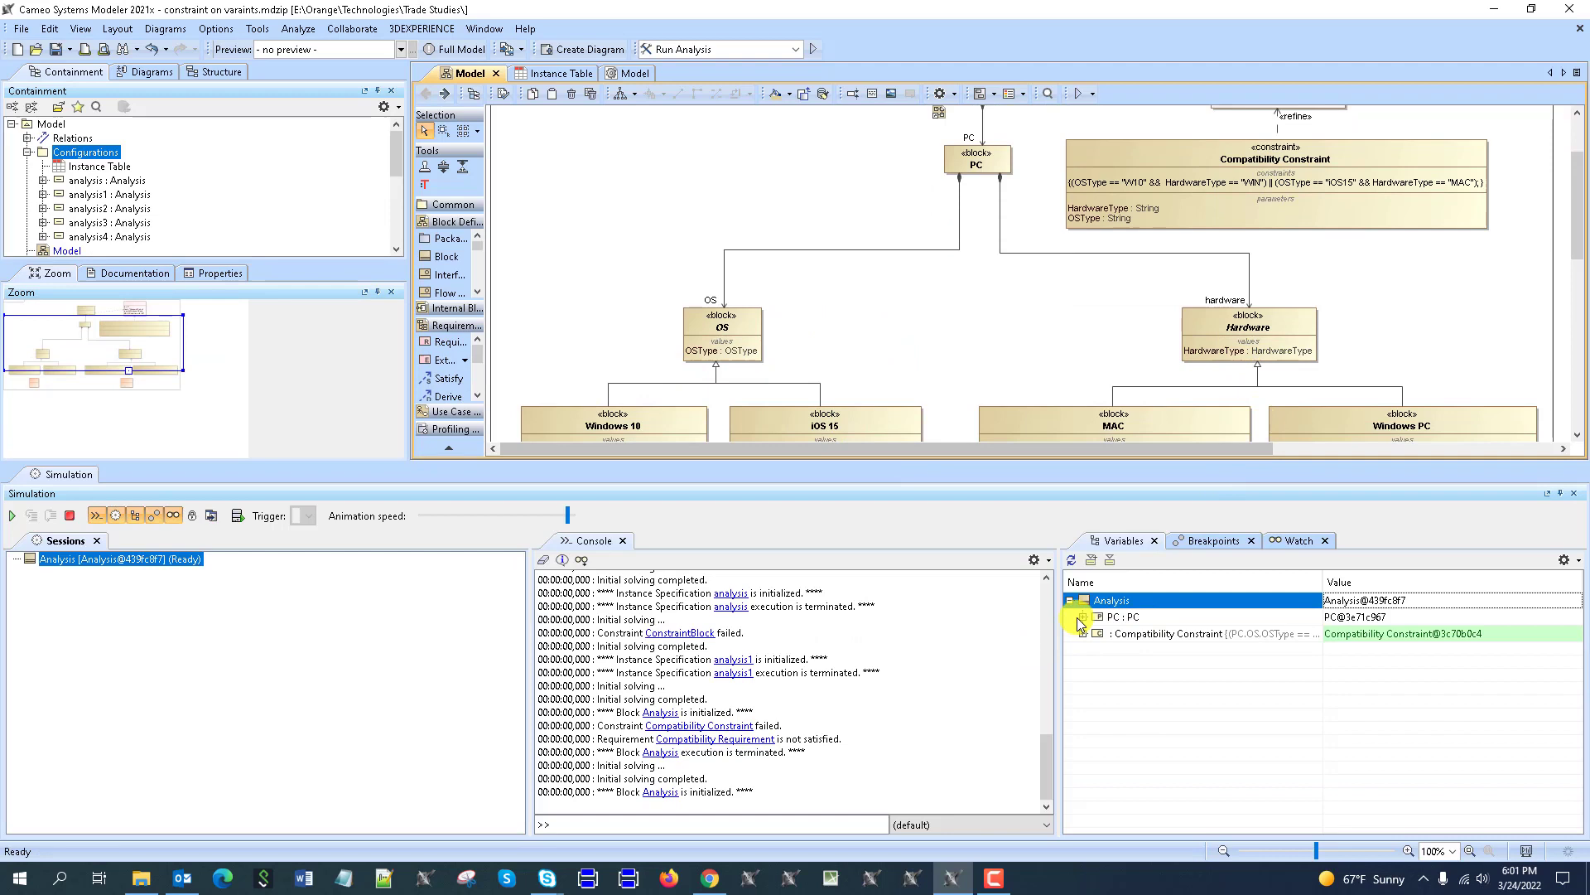
Expand PC and the Compatibility Constraint values, then set hardware to Windows PC with iOS 15 so it fails
left_click(1082, 616)
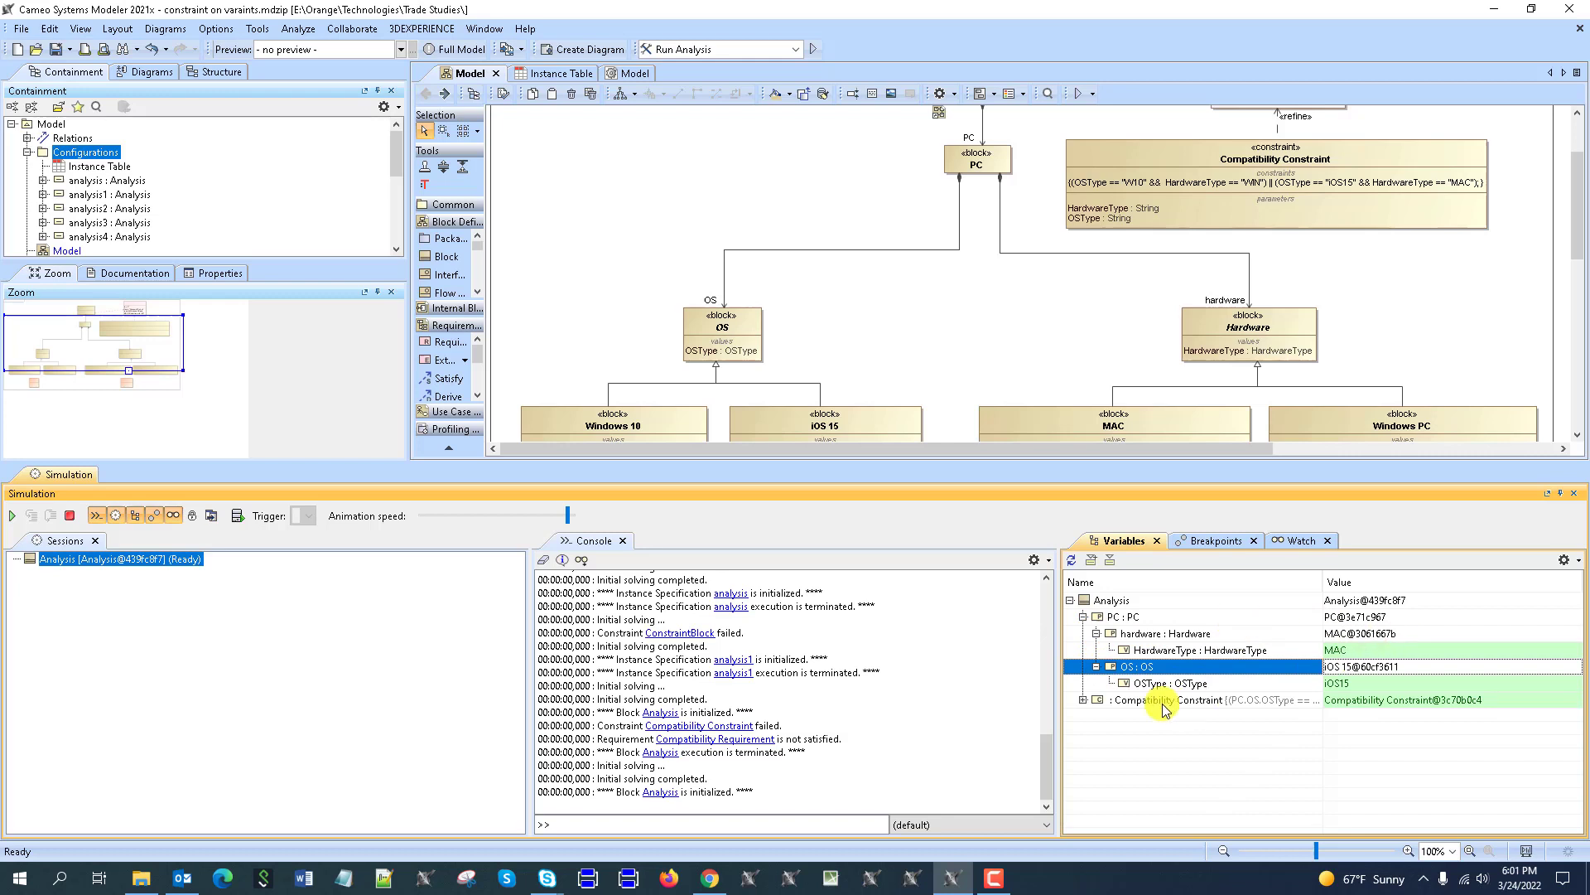
left_click(1084, 699)
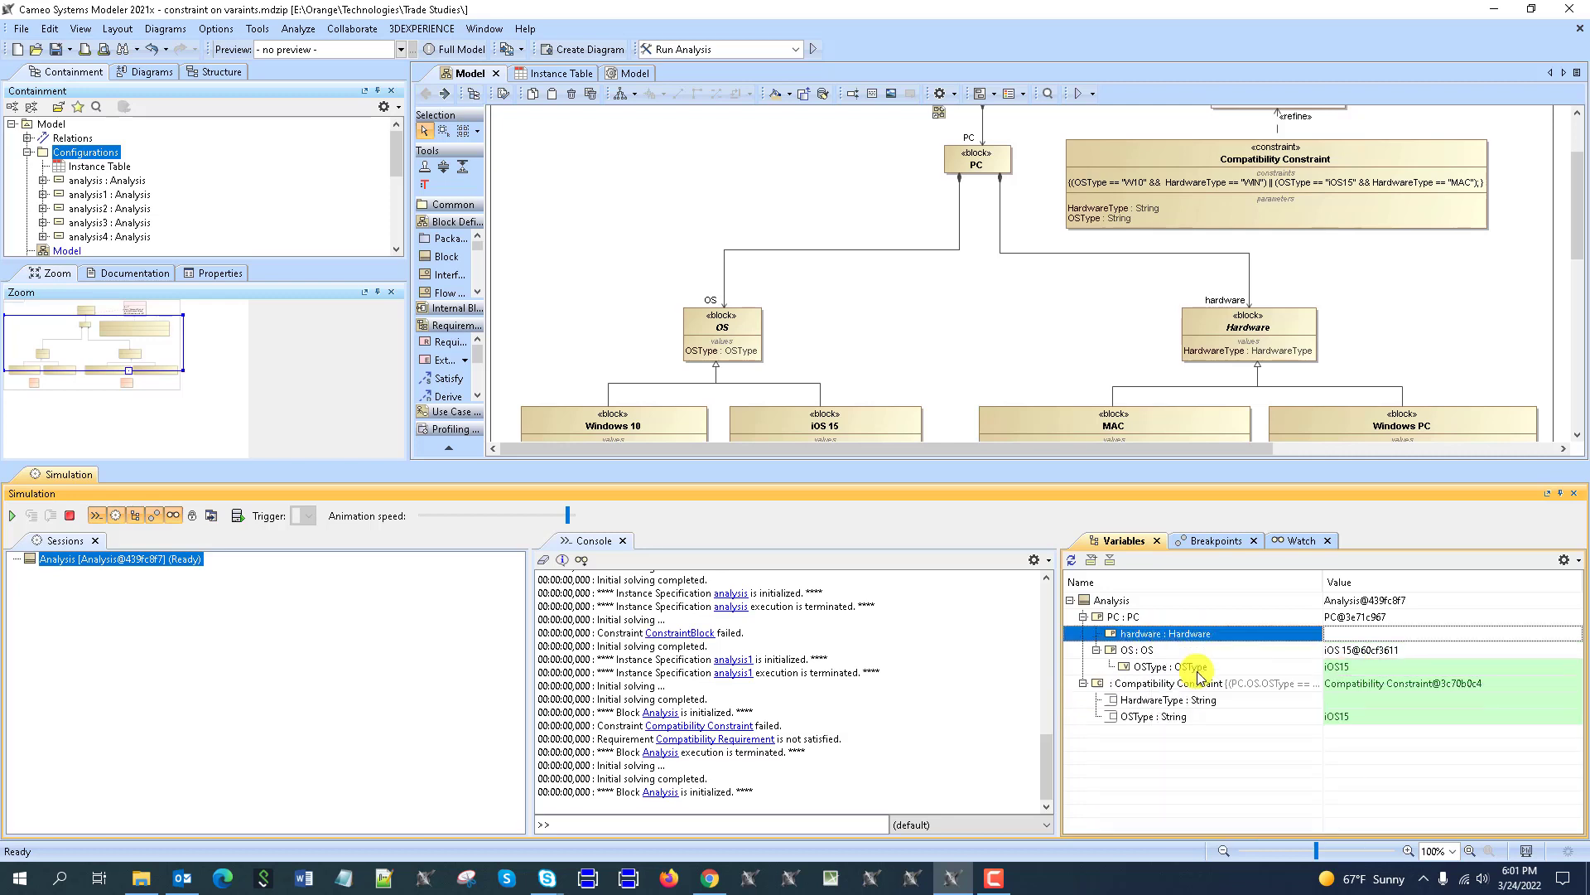
left_click(1165, 633)
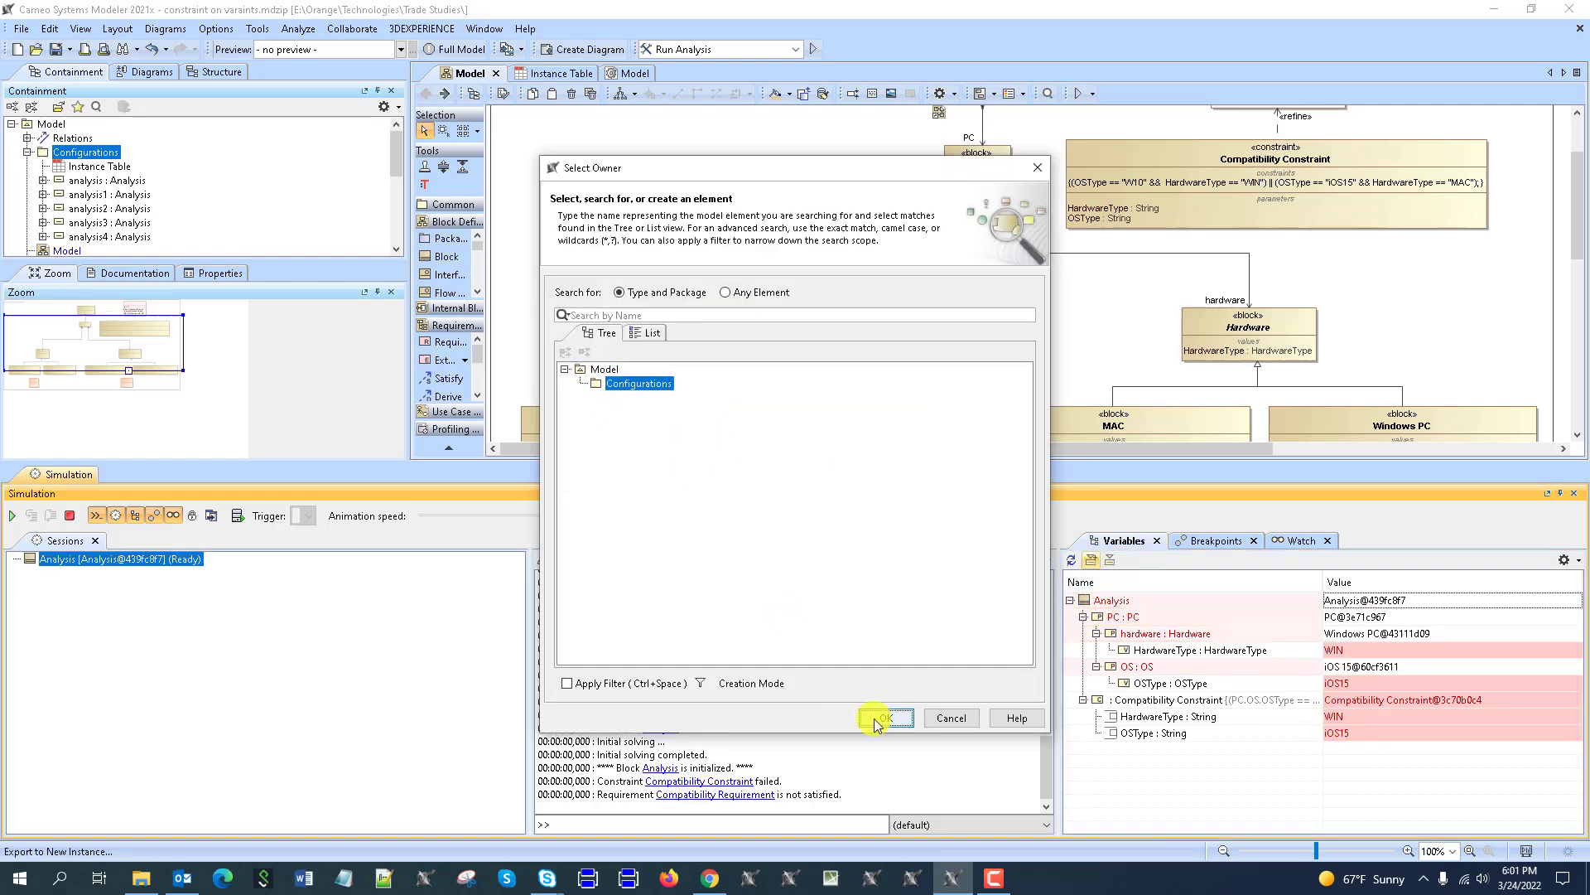
left_click(882, 717)
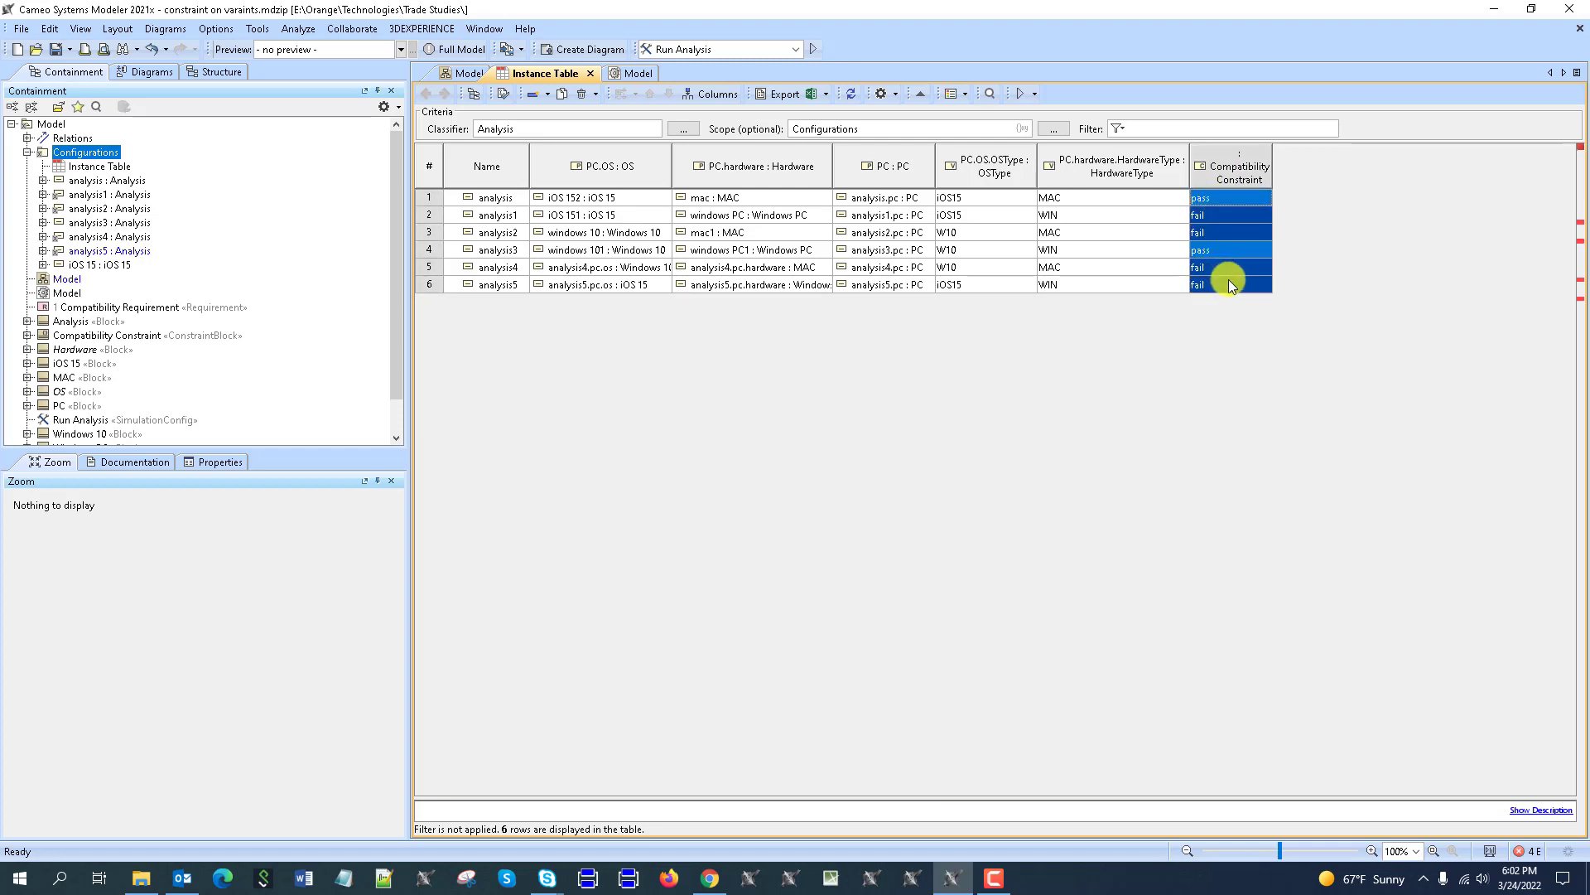
mouse_move(1231, 197)
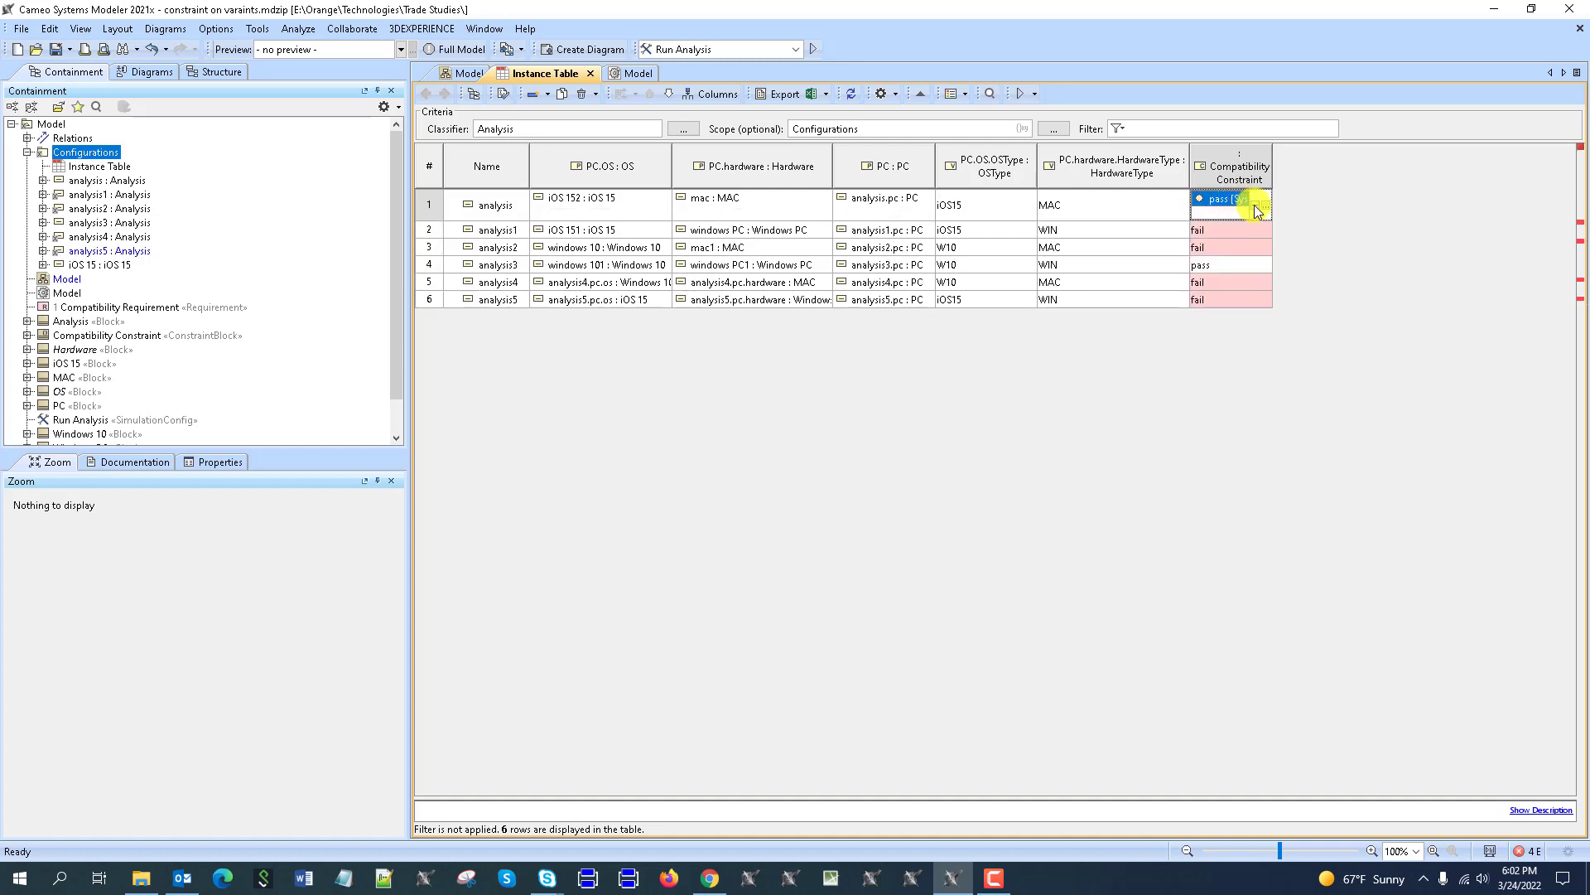
Inspect the Compatibility Constraint pass result of the first analysis configuration
left_click(1231, 220)
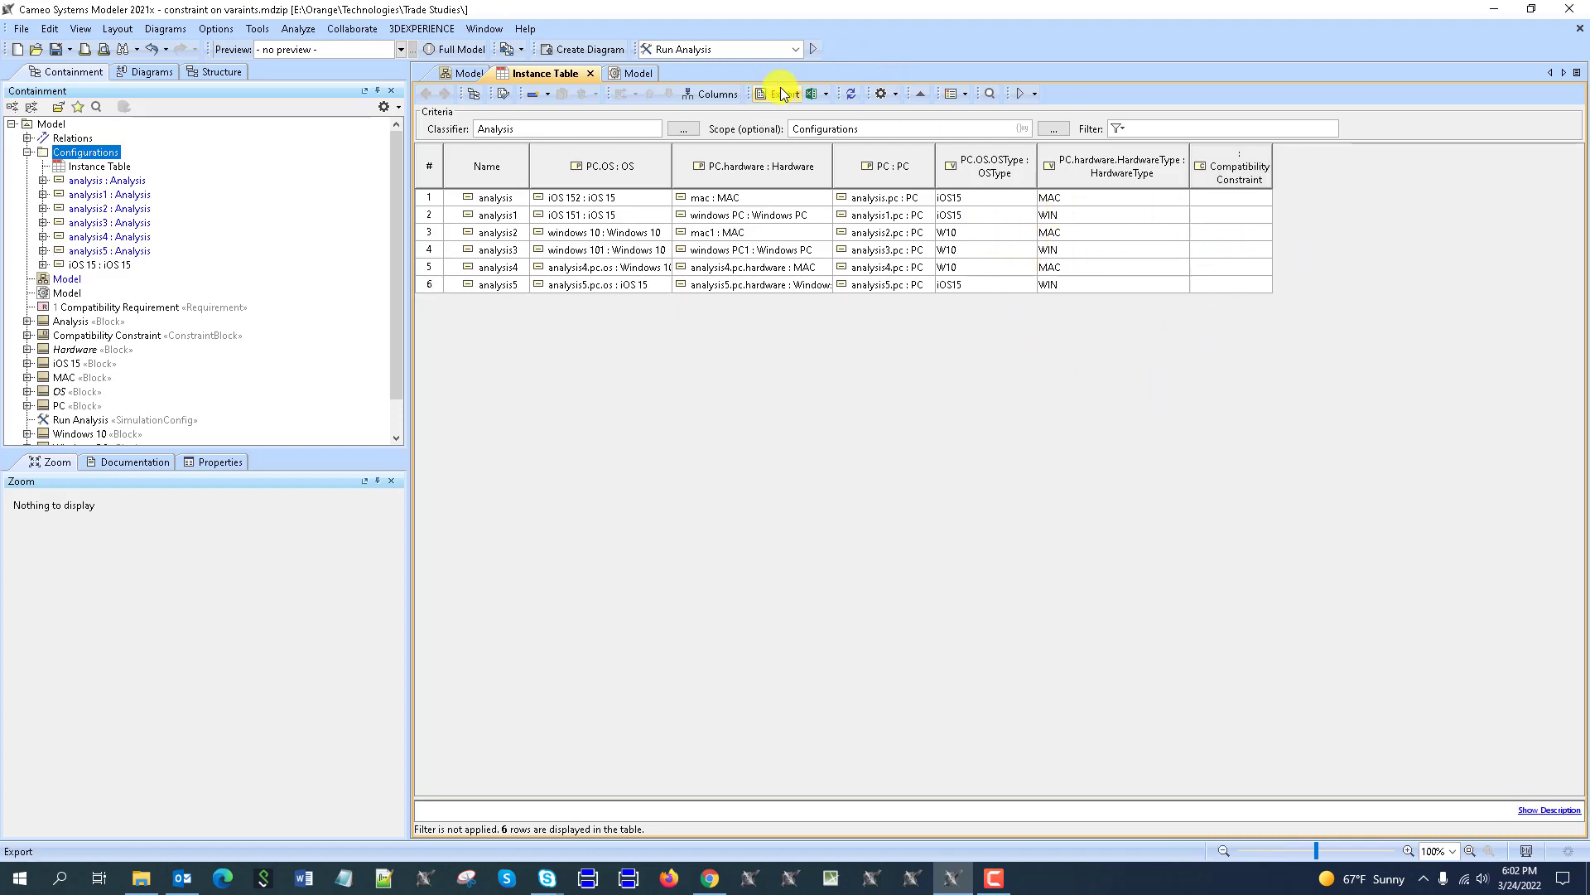
left_click(631, 73)
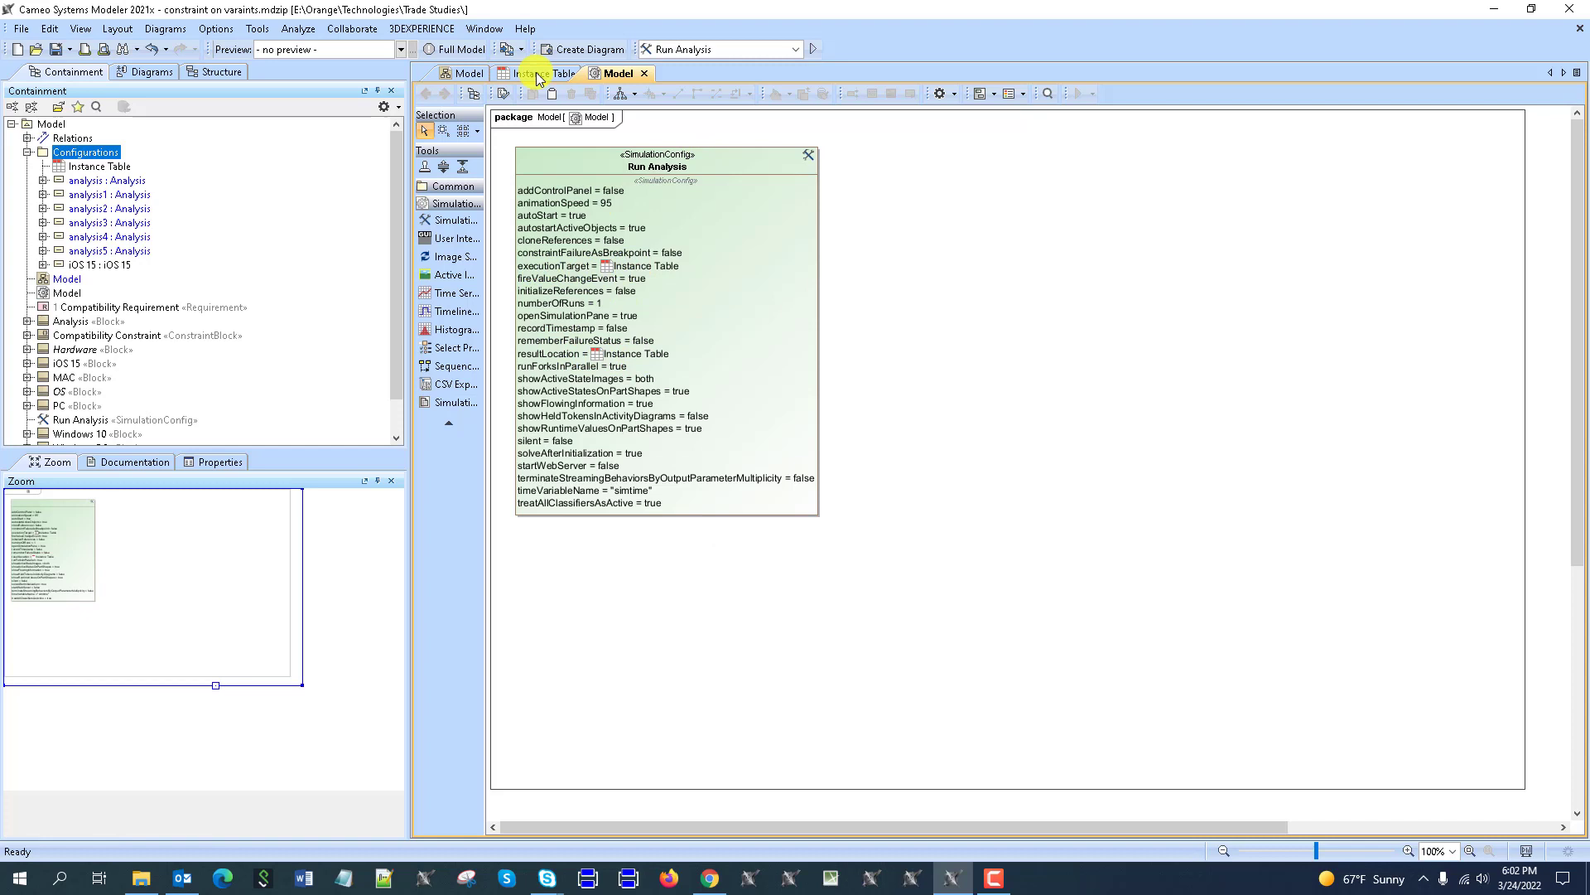
left_click(545, 73)
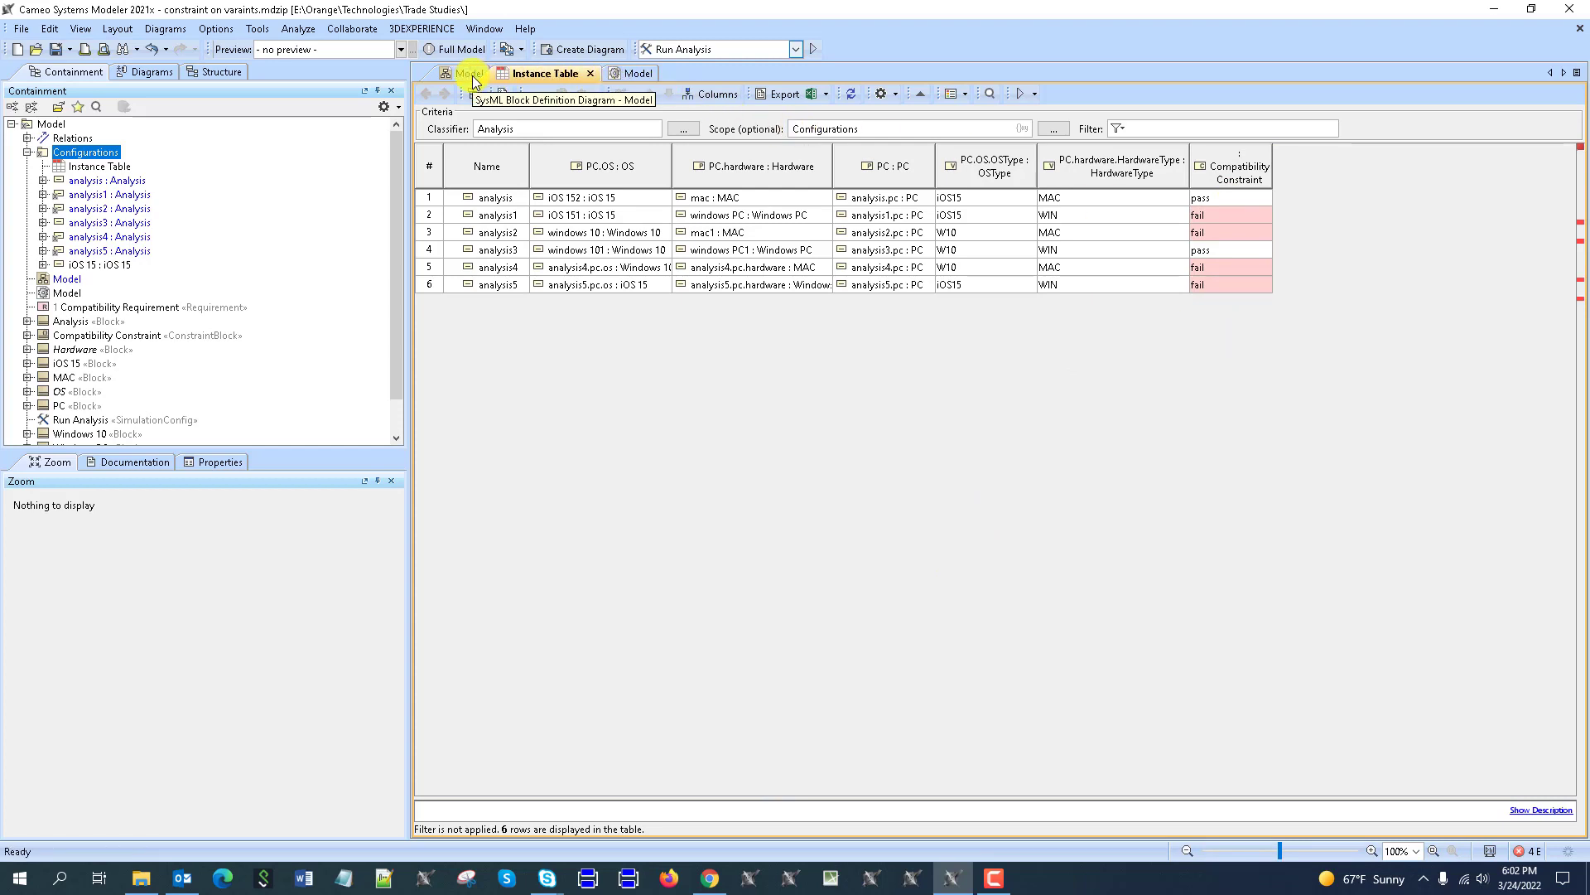
View the Analysis parametric diagram, then return to the Model block definition diagram
left_click(462, 73)
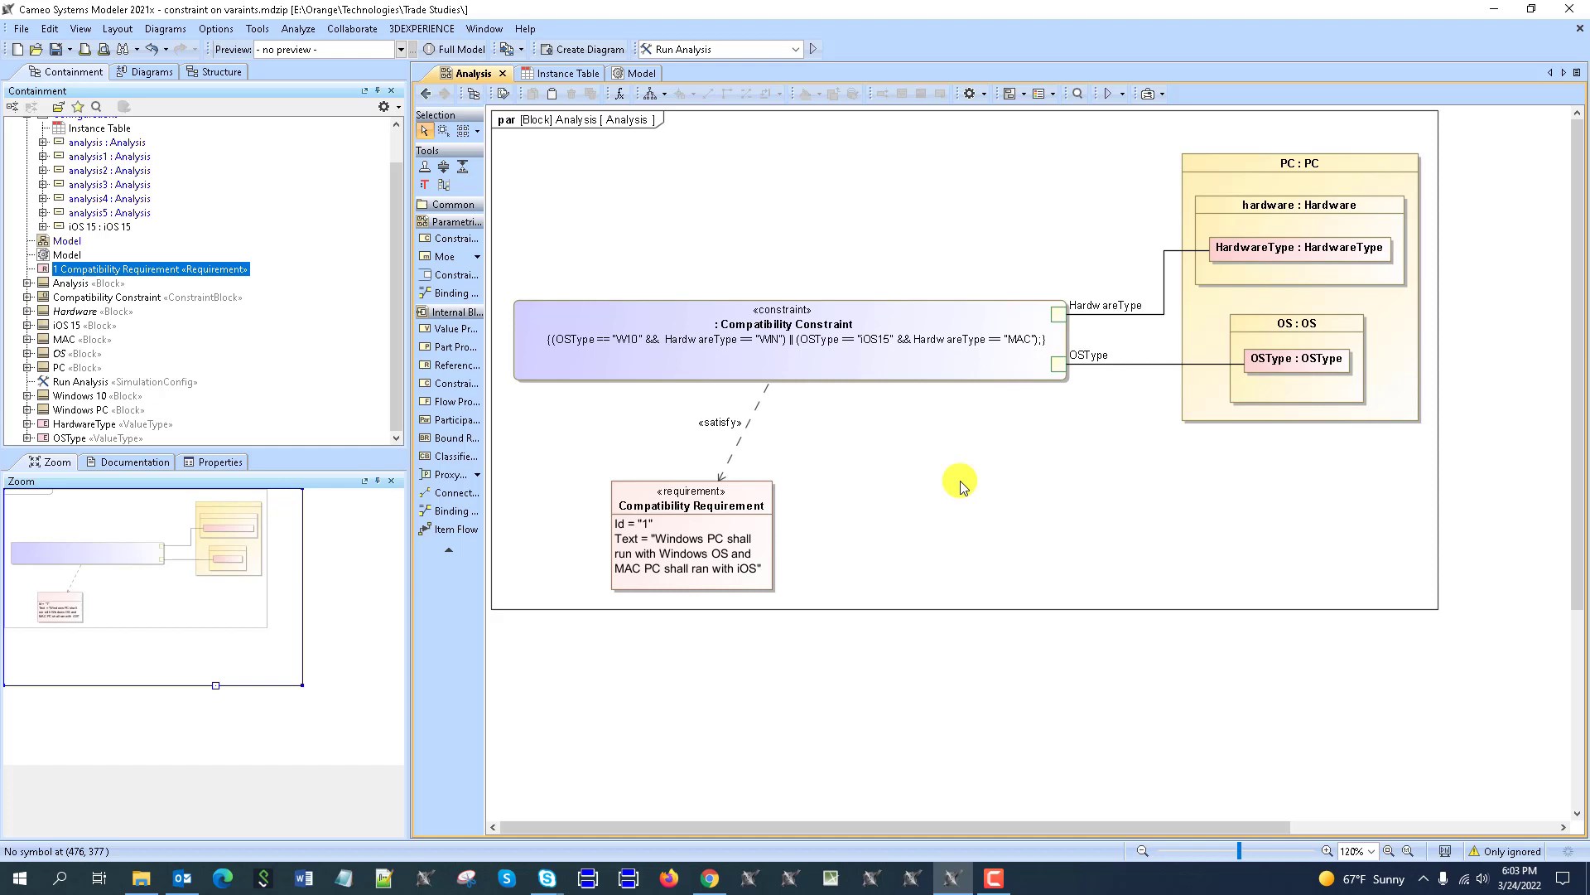
left_click(639, 72)
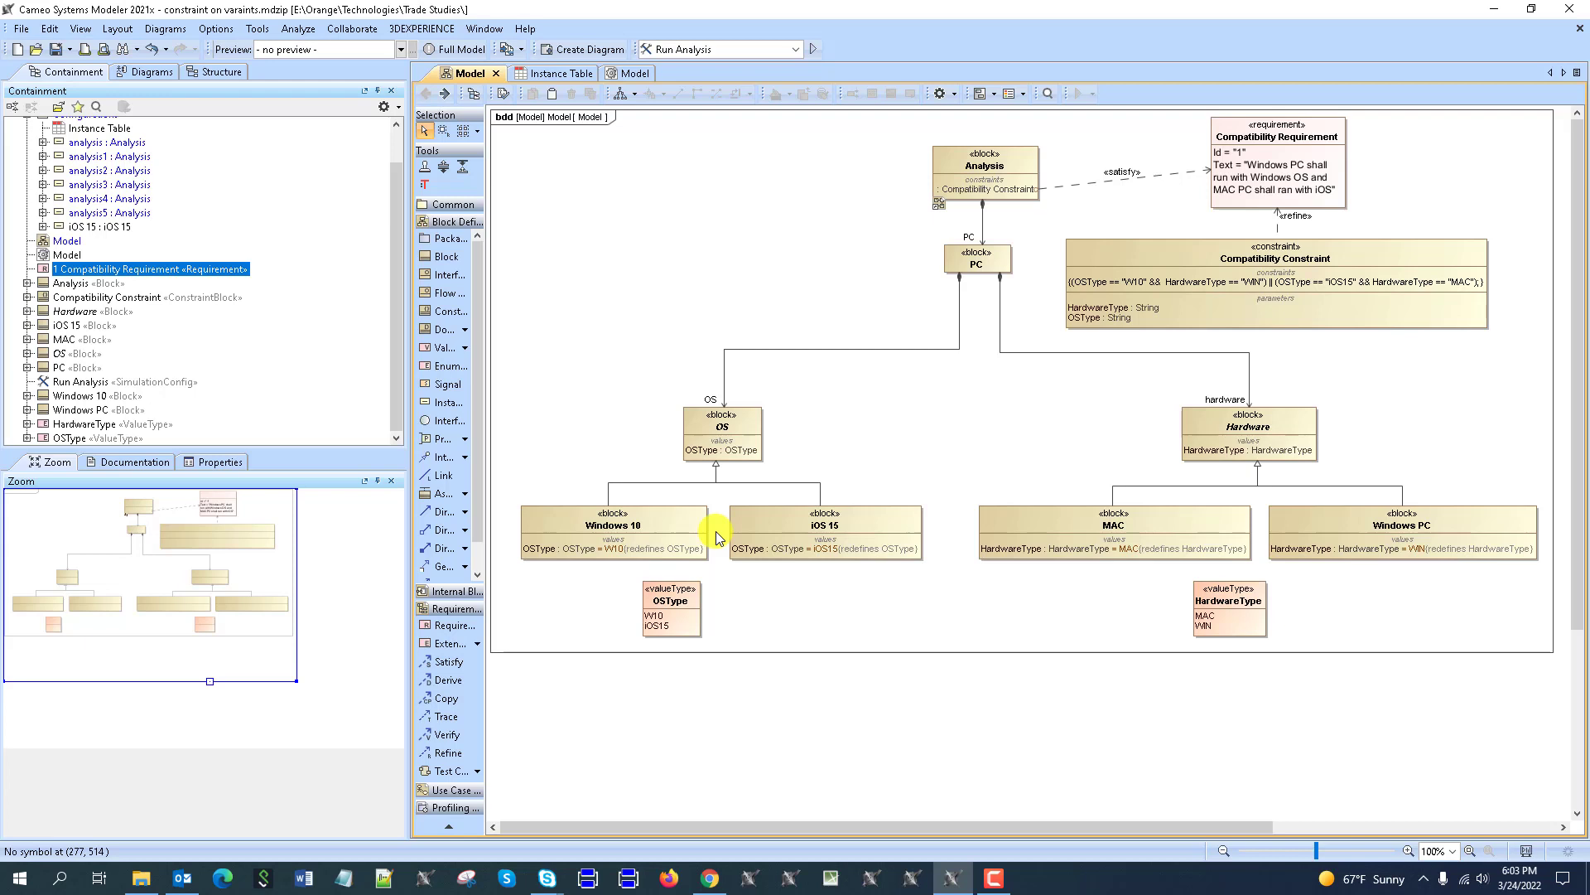
mouse_move(1488, 715)
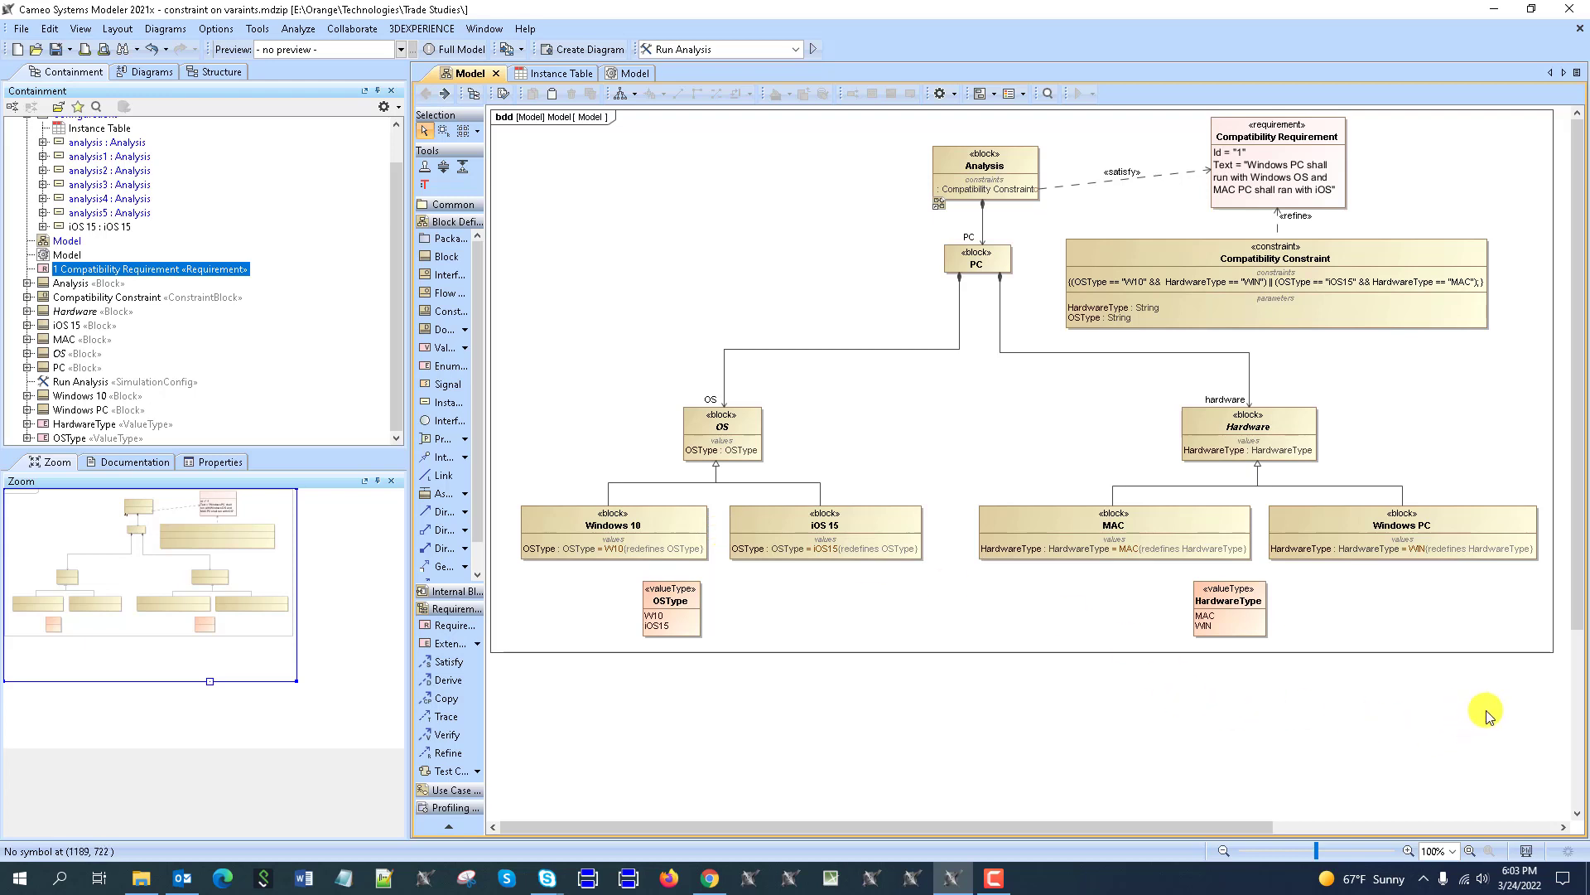